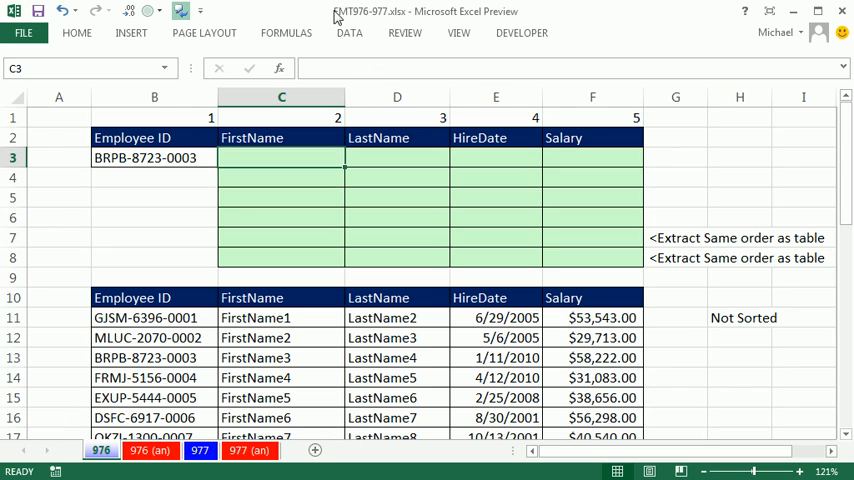
{"action": "mouse_move", "coordinate": [444, 318]}
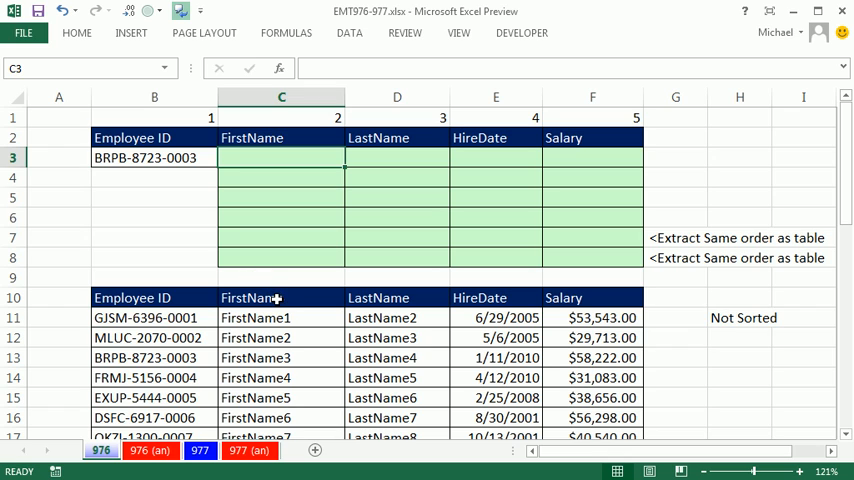
Review the employee ID cell and the HireDate and Salary headings, then select the first-name result cell.
{"action": "left_click", "coordinate": [154, 156]}
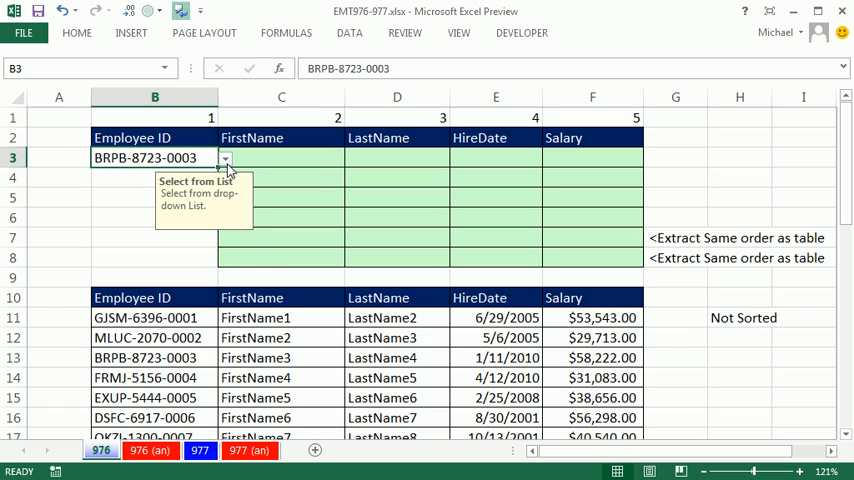
{"action": "left_click", "coordinate": [224, 158]}
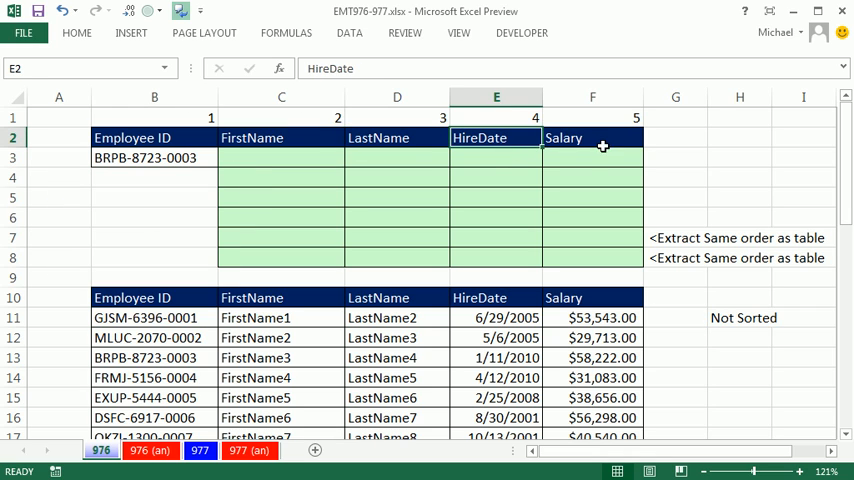
{"action": "left_click", "coordinate": [592, 136]}
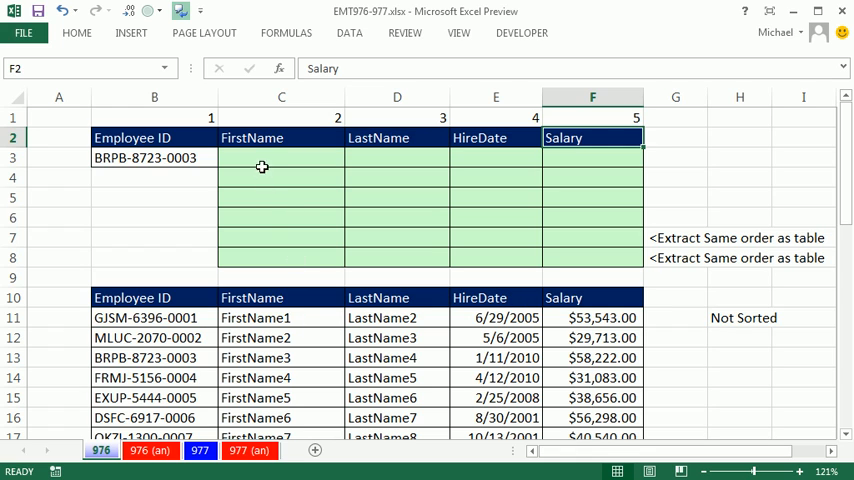
{"action": "left_click", "coordinate": [280, 156]}
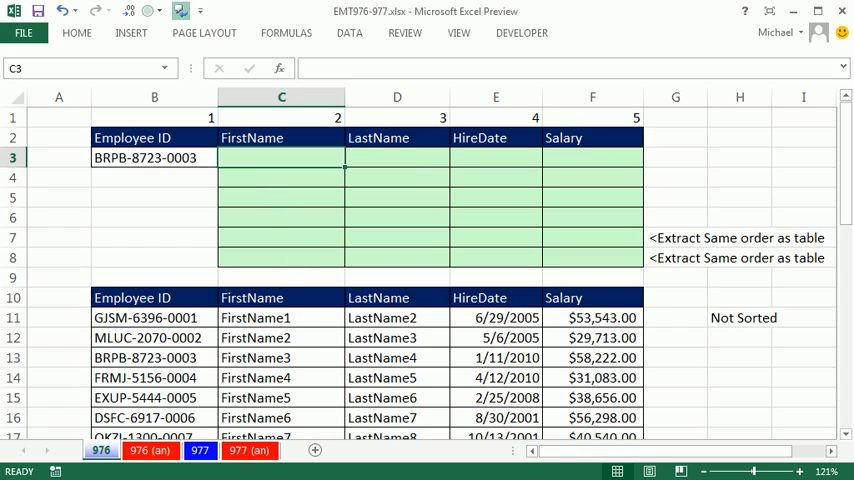
Write an exact-match VLOOKUP on the employee ID against $B$11:$F$21 returning column 2.
{"action": "type", "text": "=vl"}
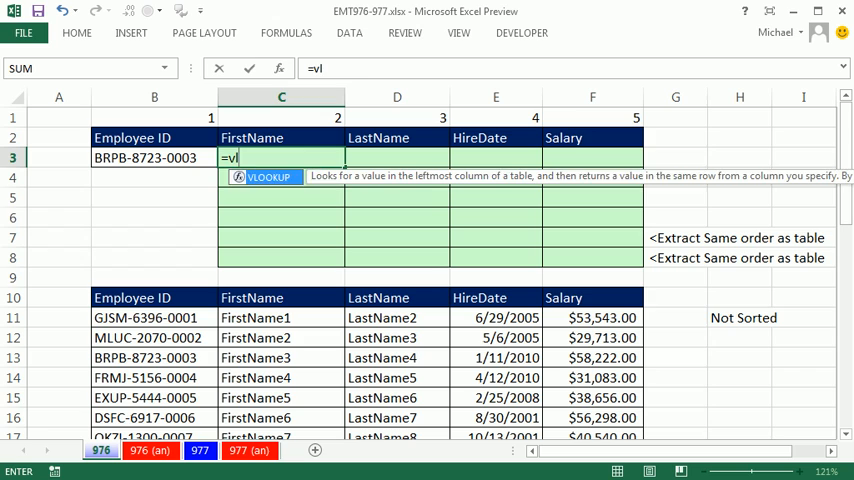
{"action": "type", "text": "LOOKUP("}
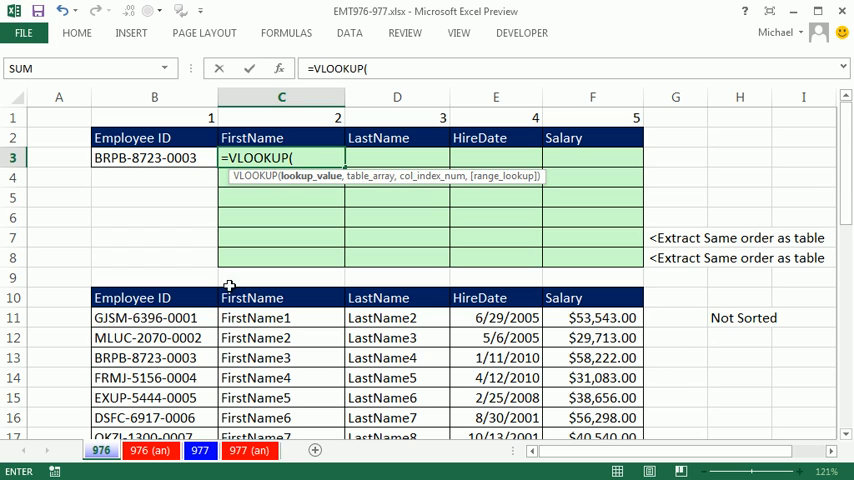
{"action": "left_click", "coordinate": [154, 156]}
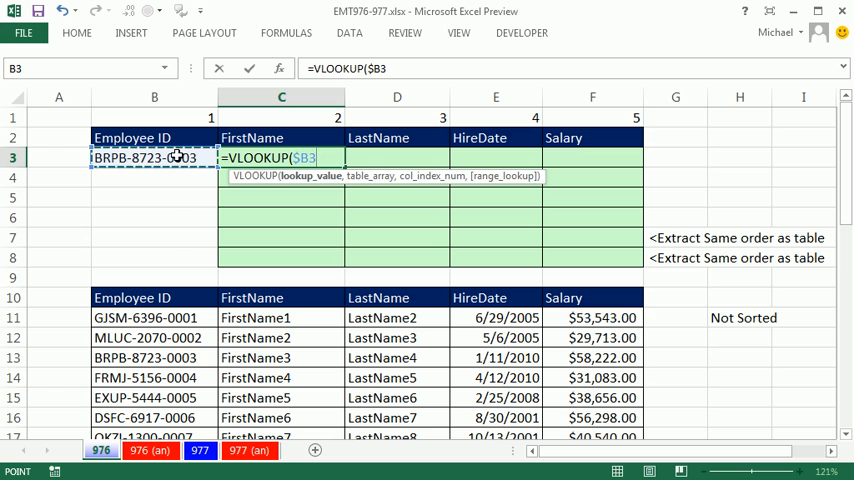
{"action": "type", "text": ",$B$11:$F$21"}
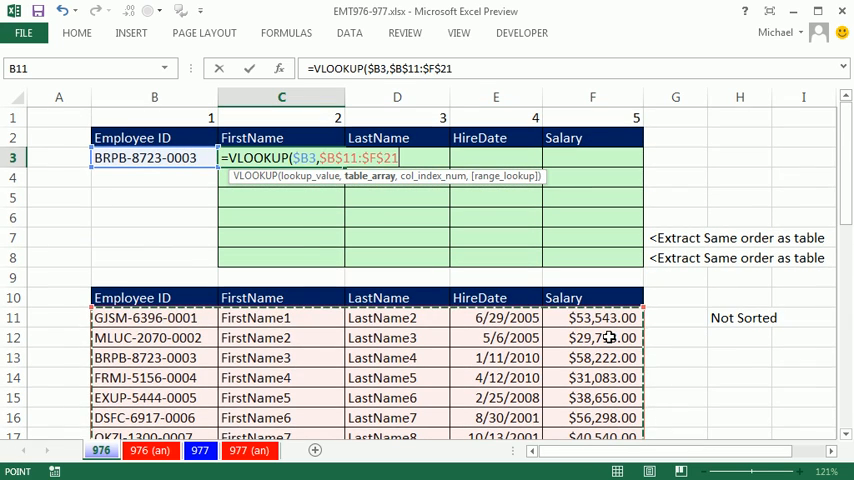
{"action": "type", "text": ","}
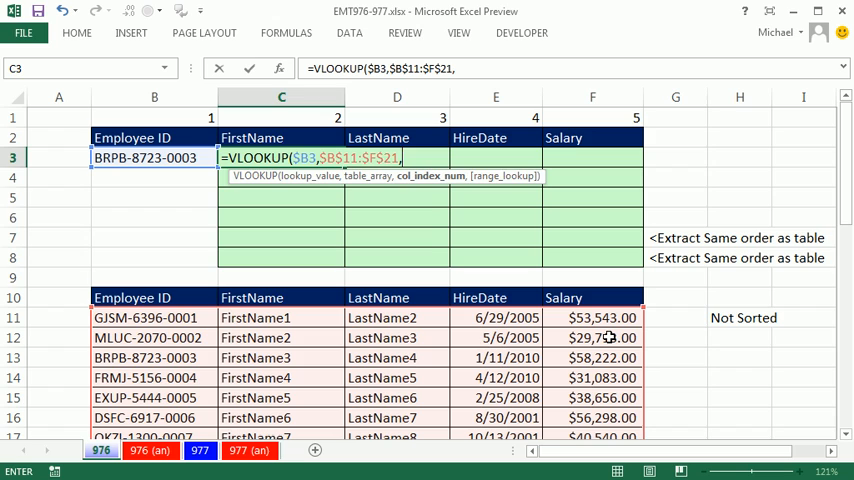
{"action": "type", "text": "2"}
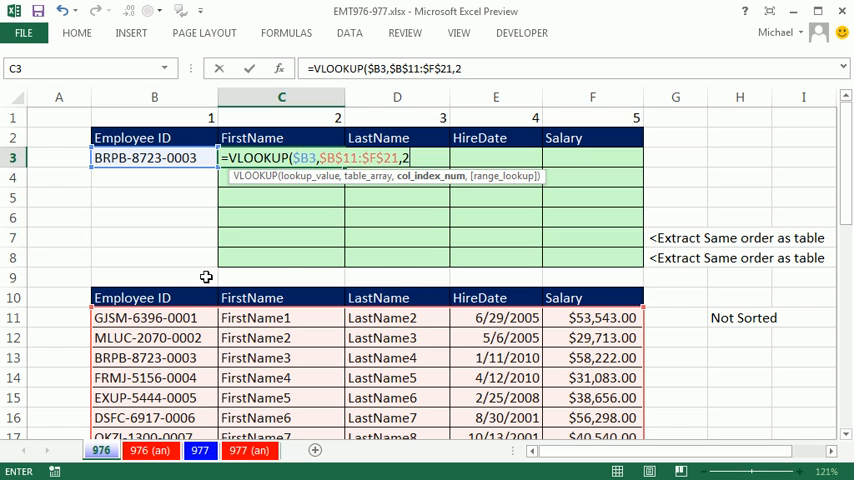
{"action": "mouse_move", "coordinate": [284, 396]}
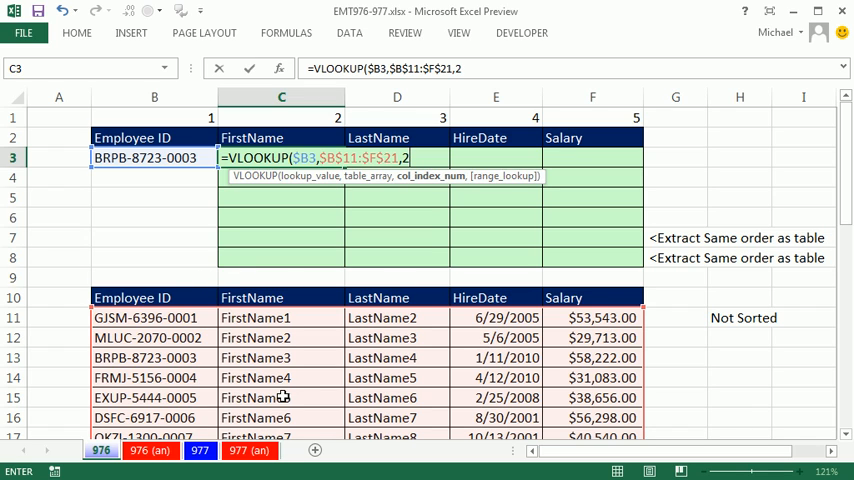
{"action": "type", "text": ",0)"}
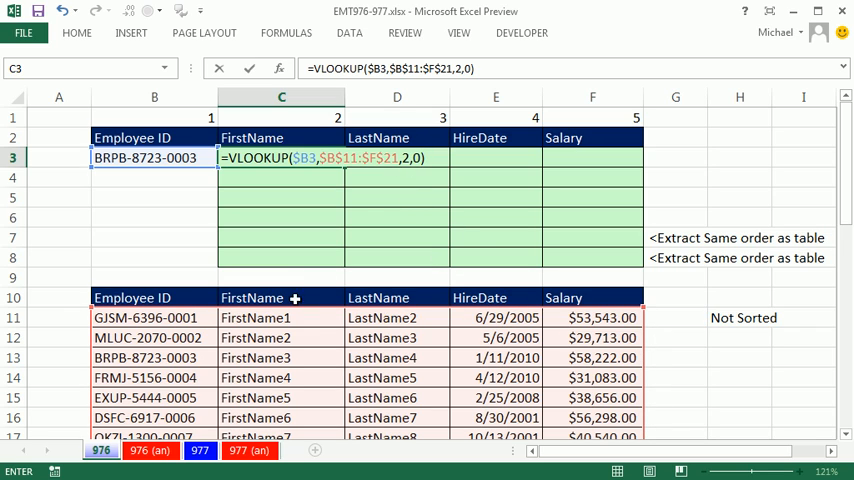
{"action": "mouse_move", "coordinate": [160, 246]}
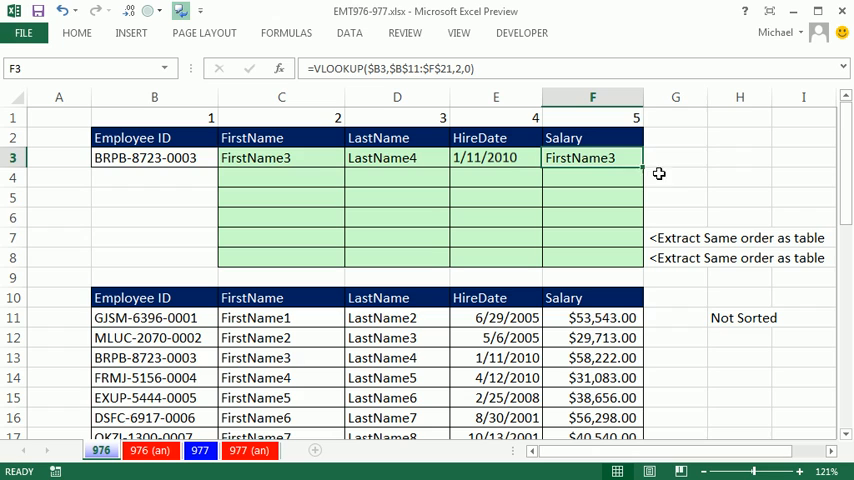
Change the salary VLOOKUP's column index to 4 so it returns $40,189.00.
{"action": "double_click", "coordinate": [592, 156]}
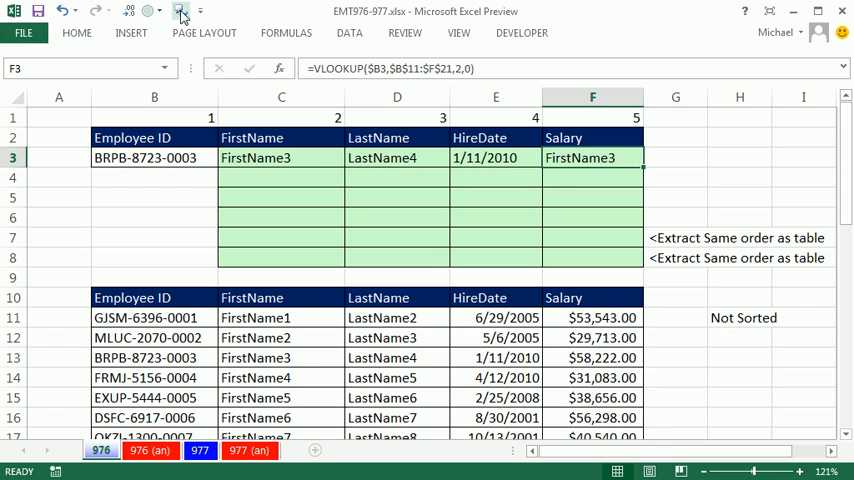
{"action": "double_click", "coordinate": [592, 156]}
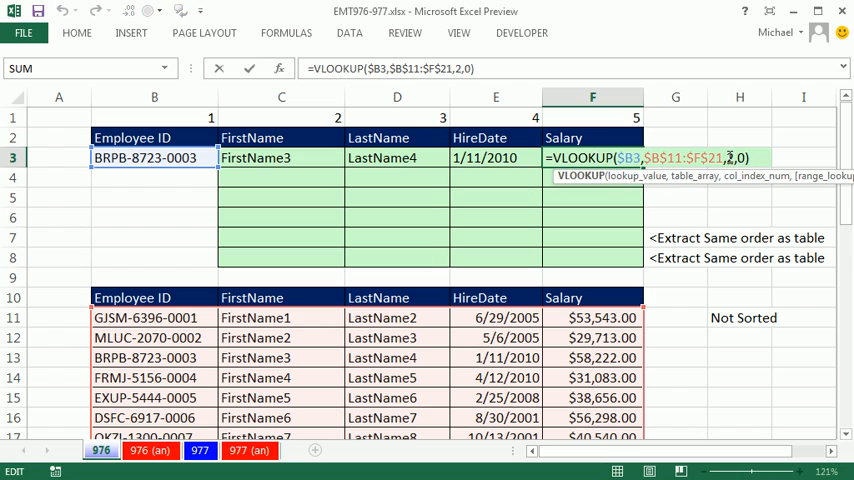
{"action": "type", "text": "4"}
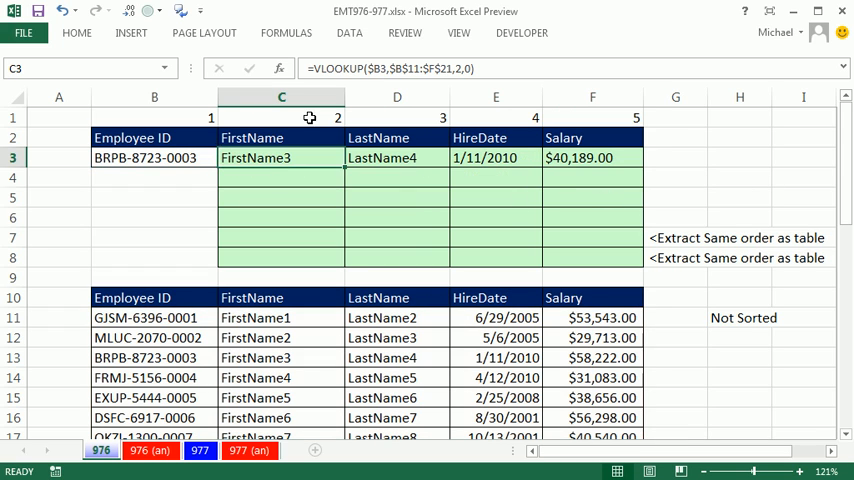
Enter =VLOOKUP($B3,$B$11:$F$21,2,0) in the second result row, pointing at the helper column numbers.
{"action": "left_click", "coordinate": [280, 178]}
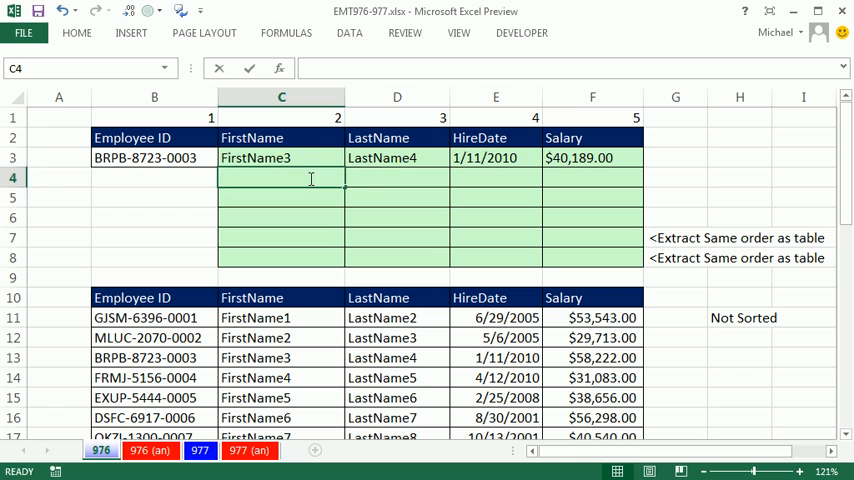
{"action": "type", "text": "=VLOOKUP($B3,$B$11:$F$21,2,0)"}
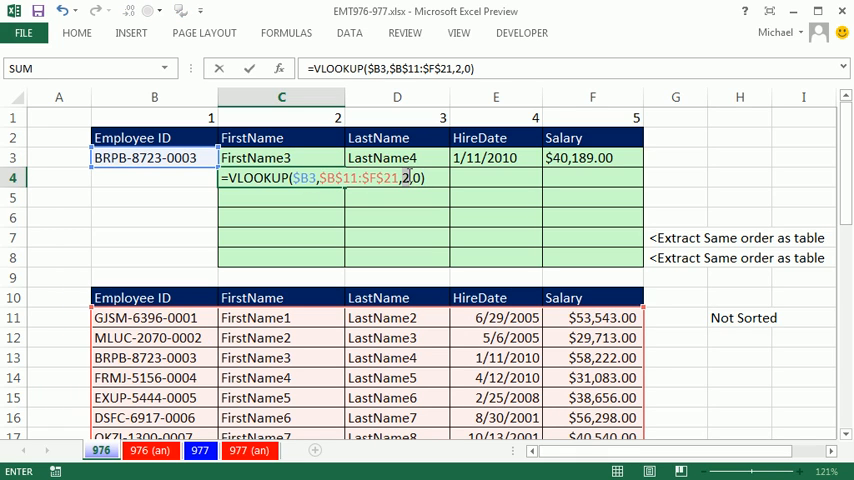
{"action": "left_click", "coordinate": [280, 118]}
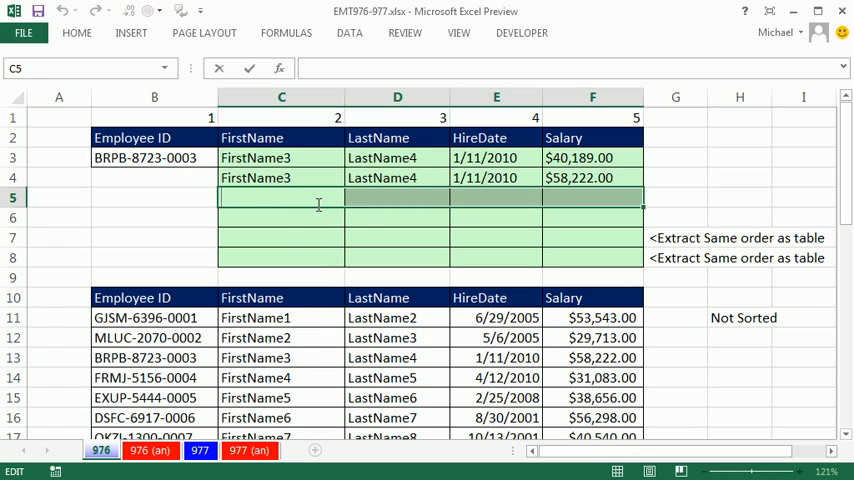
Start the third-row VLOOKUP with a nested MATCH of the FirstName heading against $B$10:$F$10.
{"action": "type", "text": "=VLOOKUP($B3,$B$11:$F$21,2,0)"}
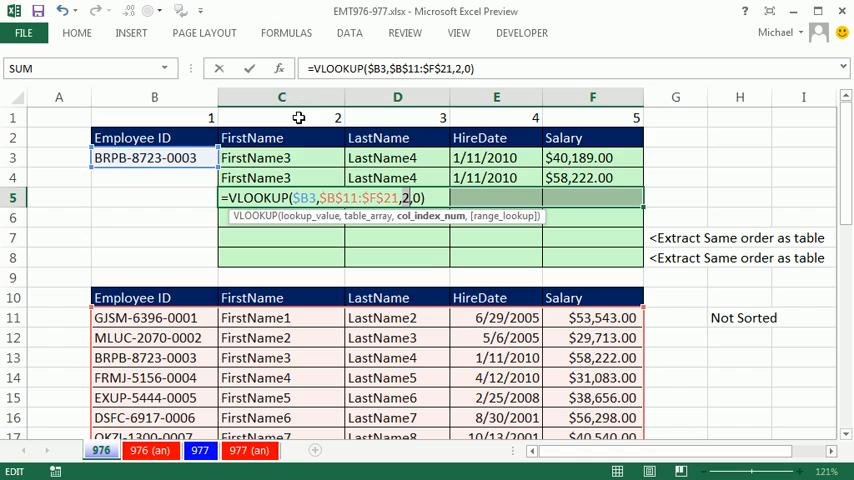
{"action": "type", "text": "ma"}
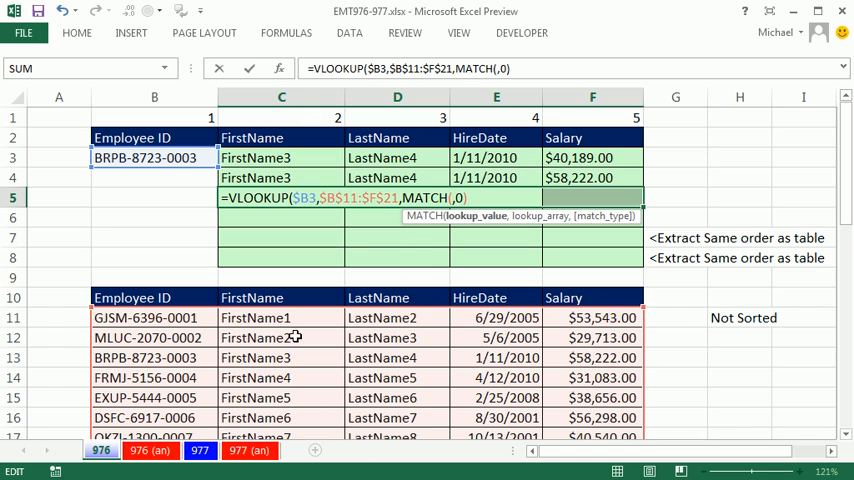
{"action": "left_click", "coordinate": [280, 136]}
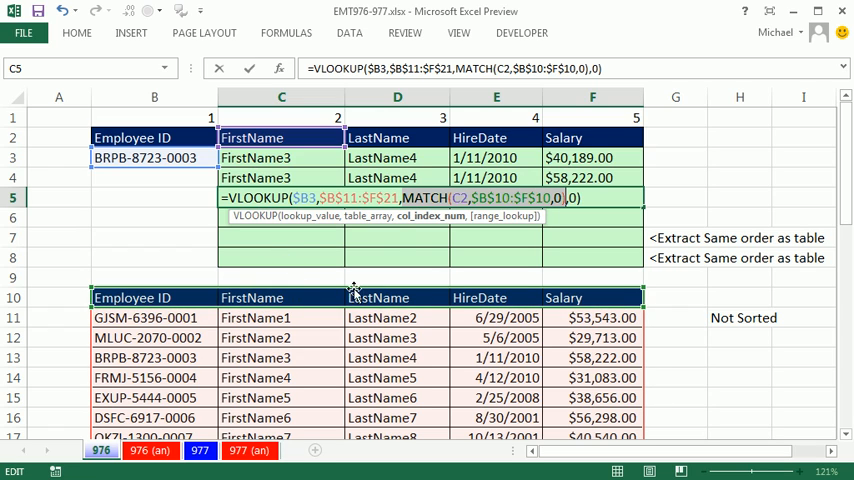
{"action": "mouse_move", "coordinate": [378, 138]}
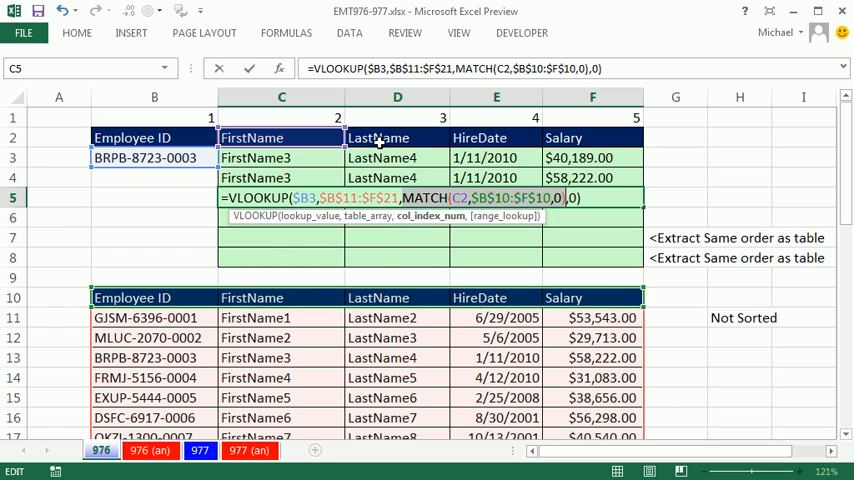
{"action": "mouse_move", "coordinate": [444, 296]}
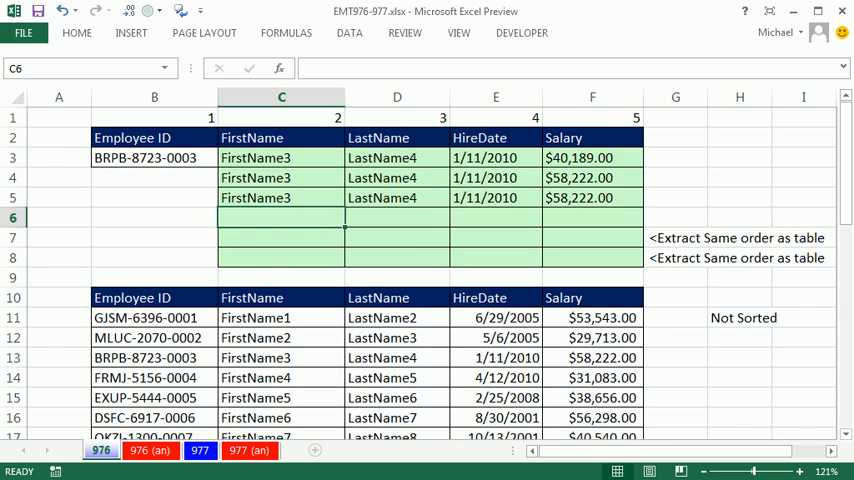
Begin an INDEX over the lower table C11:F21 for the row-6 two-way lookup.
{"action": "type", "text": "="}
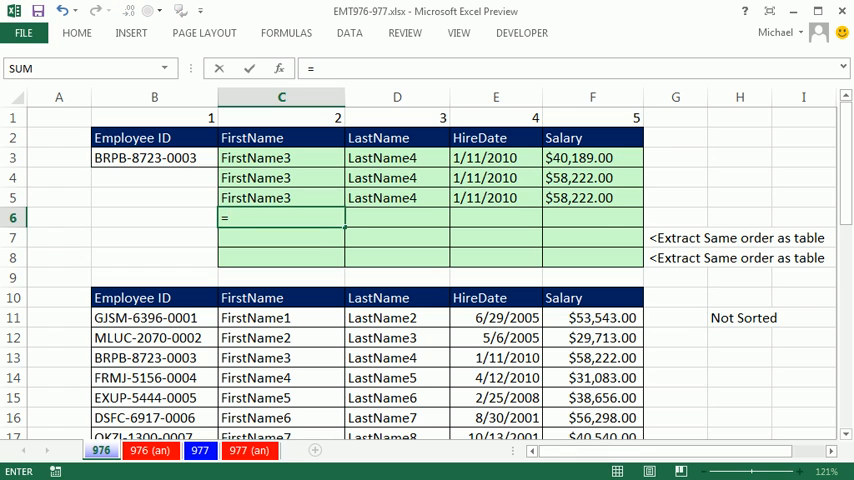
{"action": "type", "text": "in"}
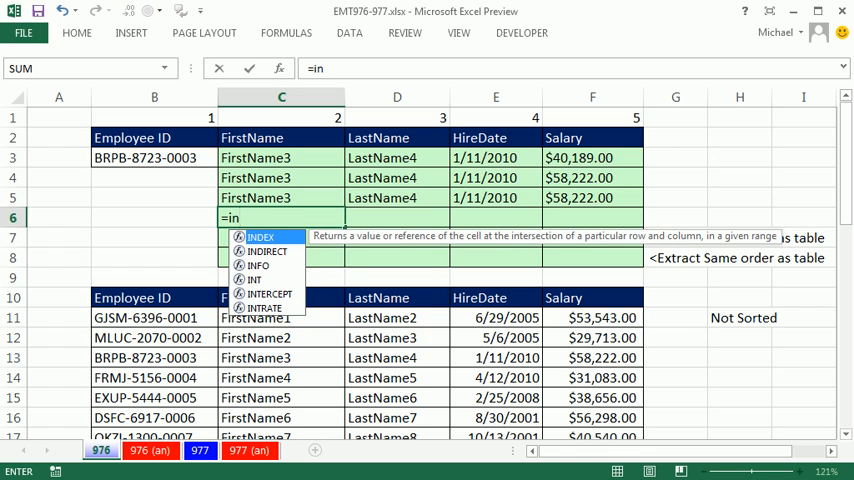
{"action": "type", "text": "INDEX("}
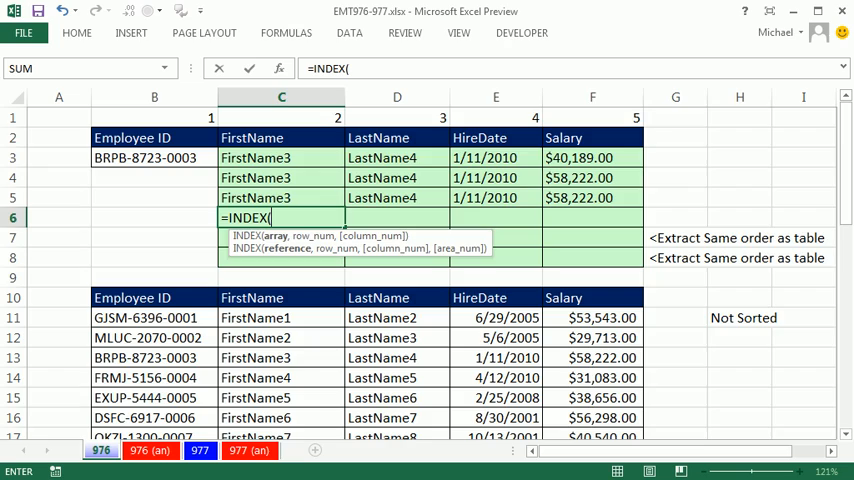
{"action": "scroll", "scroll_direction": "down", "scroll_amount": 3}
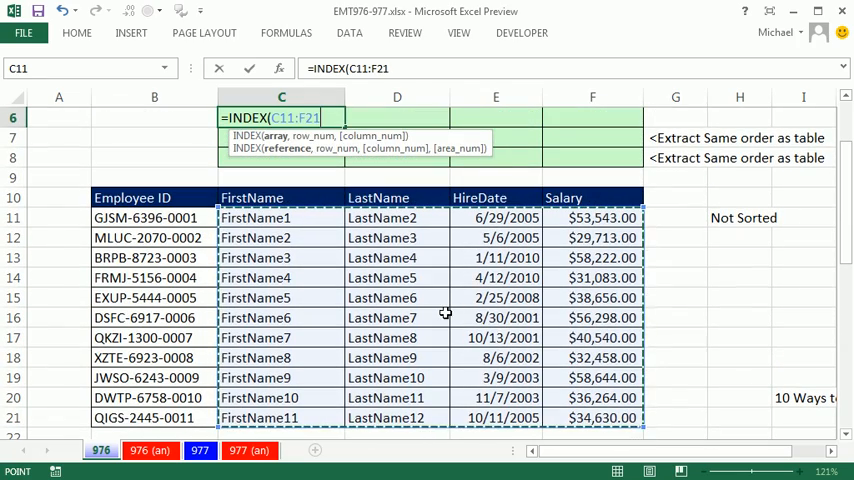
{"action": "mouse_move", "coordinate": [150, 258]}
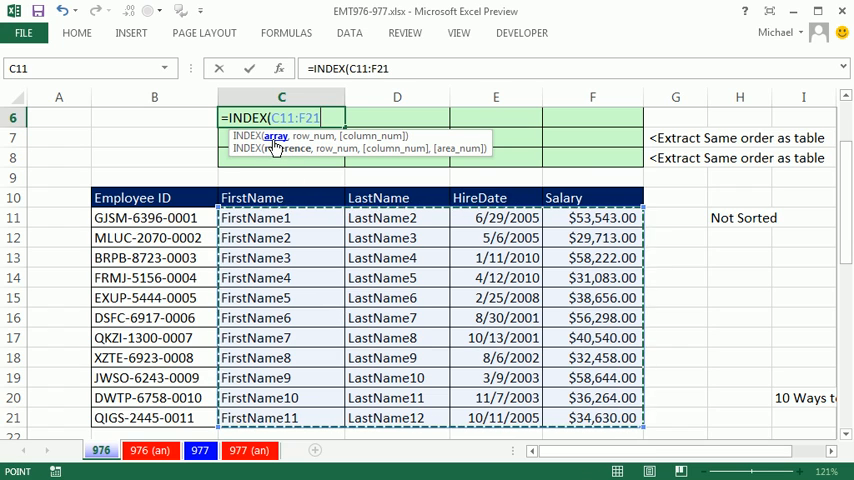
{"action": "type", "text": ","}
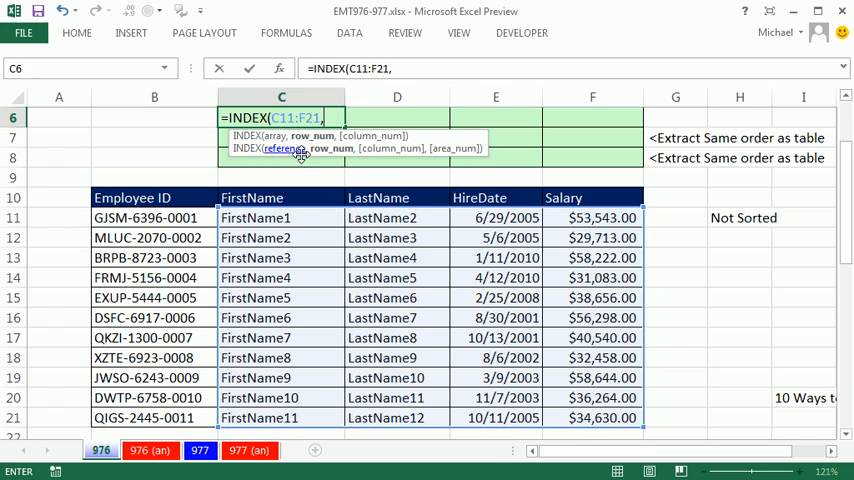
{"action": "mouse_move", "coordinate": [336, 300]}
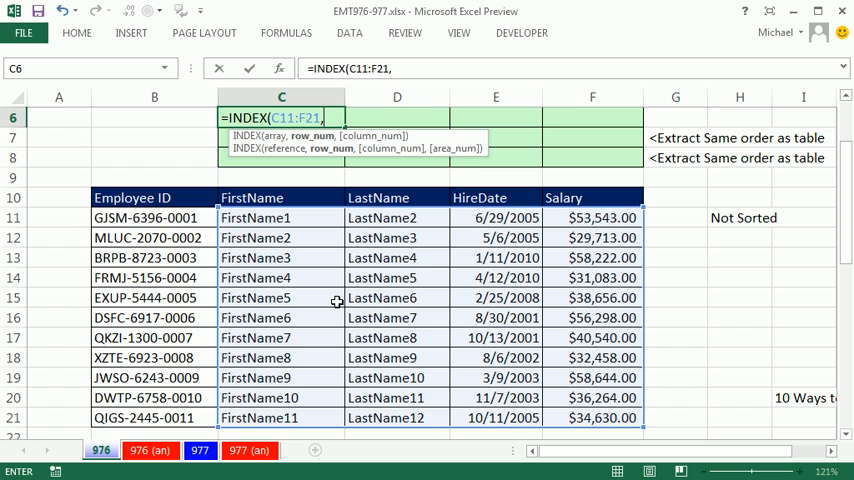
Nest a MATCH of the employee ID in B3 against absolute $B$11:$B$21, then start the column MATCH.
{"action": "type", "text": "matc"}
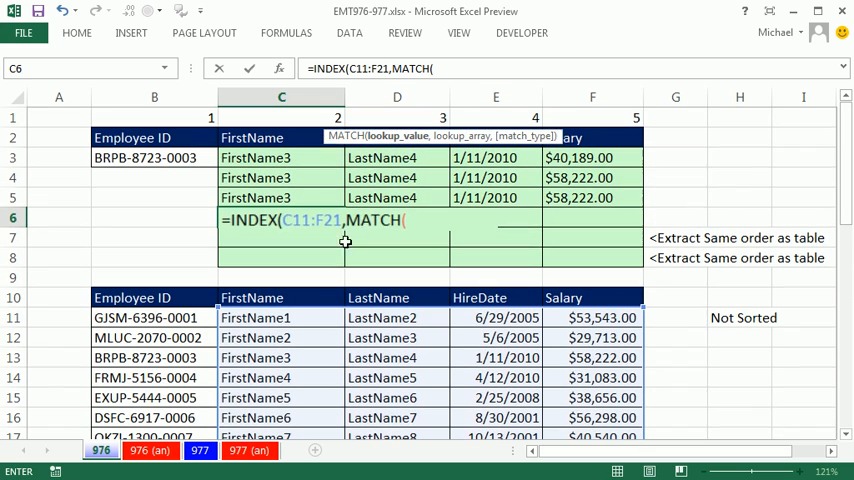
{"action": "left_click", "coordinate": [154, 158]}
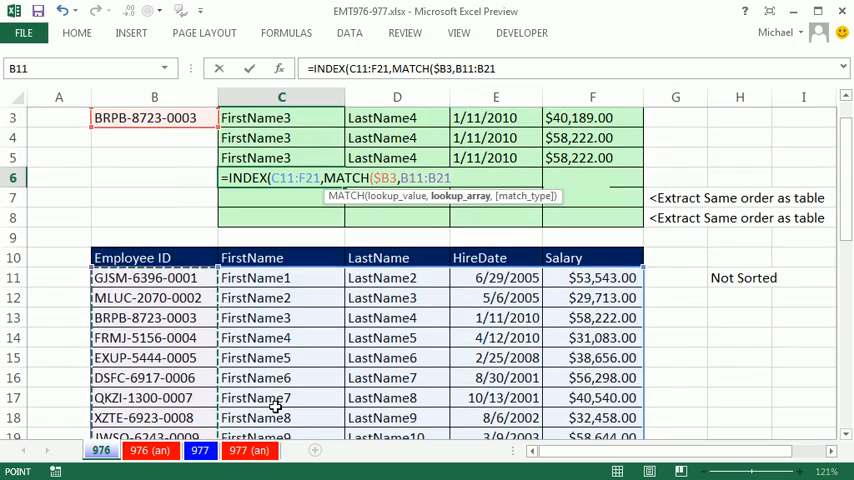
{"action": "mouse_move", "coordinate": [388, 228]}
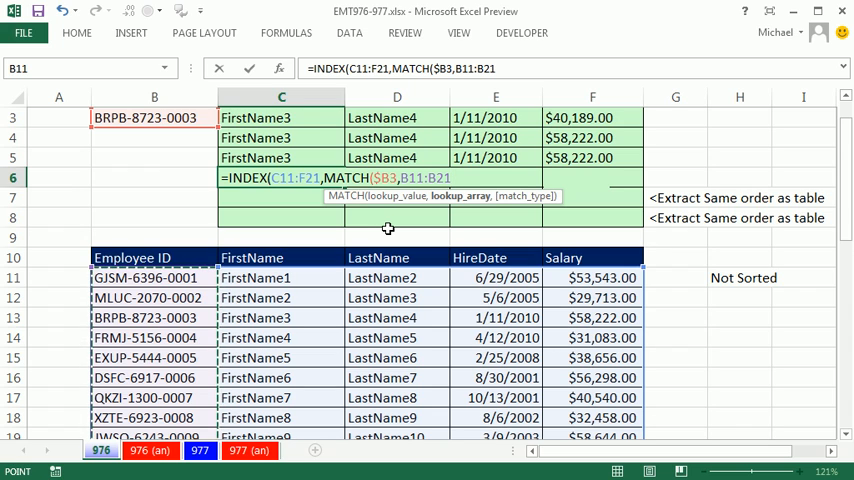
{"action": "key", "text": "f4"}
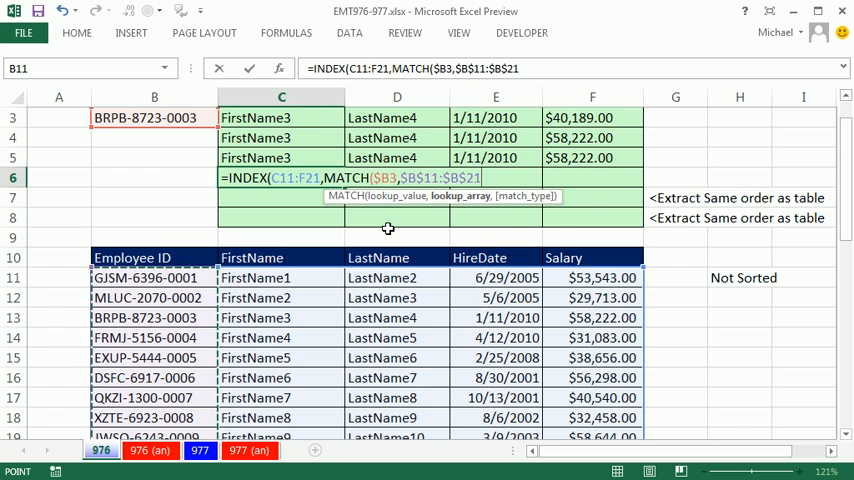
{"action": "type", "text": ",0)"}
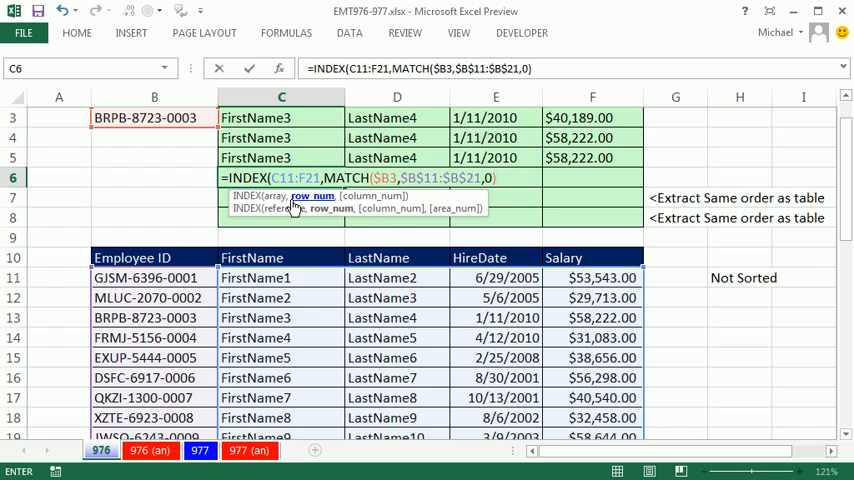
{"action": "type", "text": ",MATCH("}
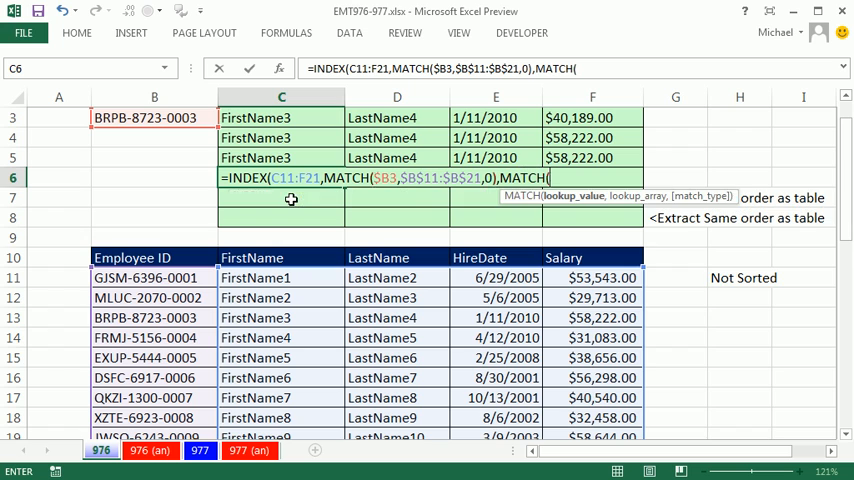
{"action": "mouse_move", "coordinate": [560, 200]}
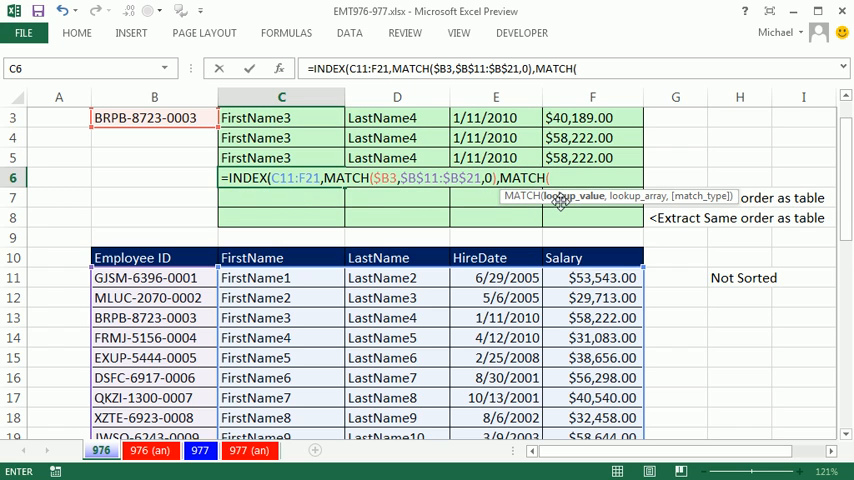
{"action": "mouse_move", "coordinate": [458, 228]}
{"action": "type", "text": "C2,C10:F10"}
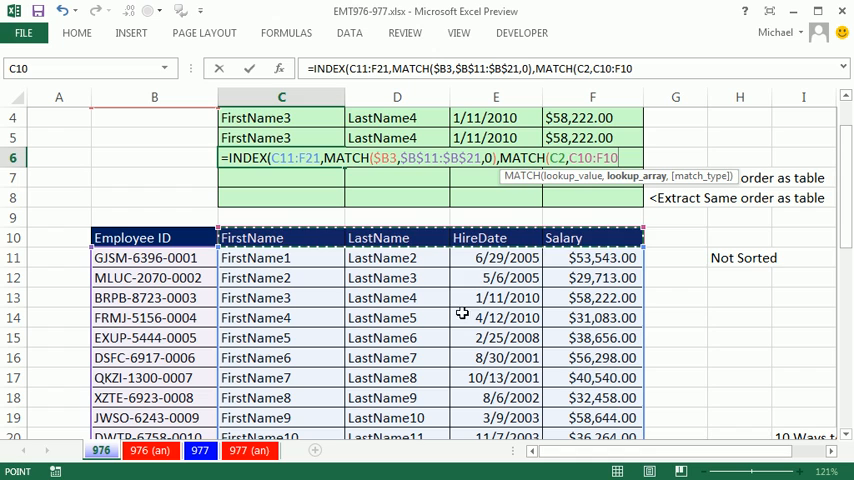
{"action": "mouse_move", "coordinate": [312, 272]}
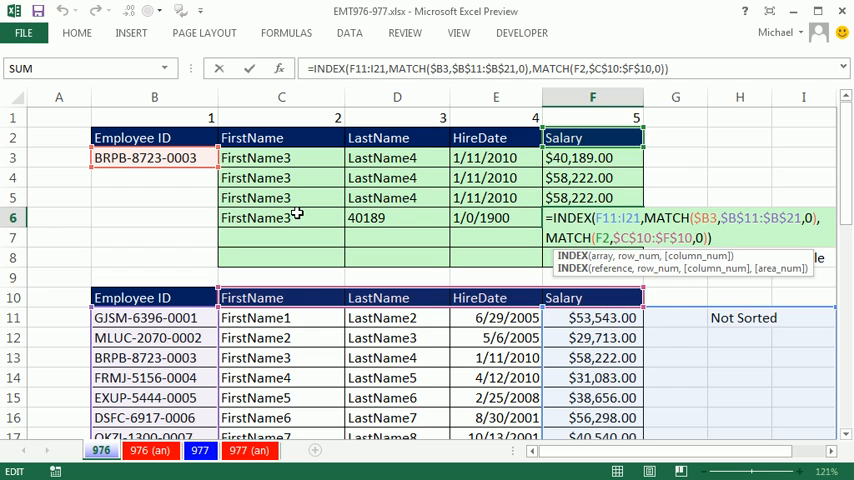
{"action": "mouse_move", "coordinate": [420, 236]}
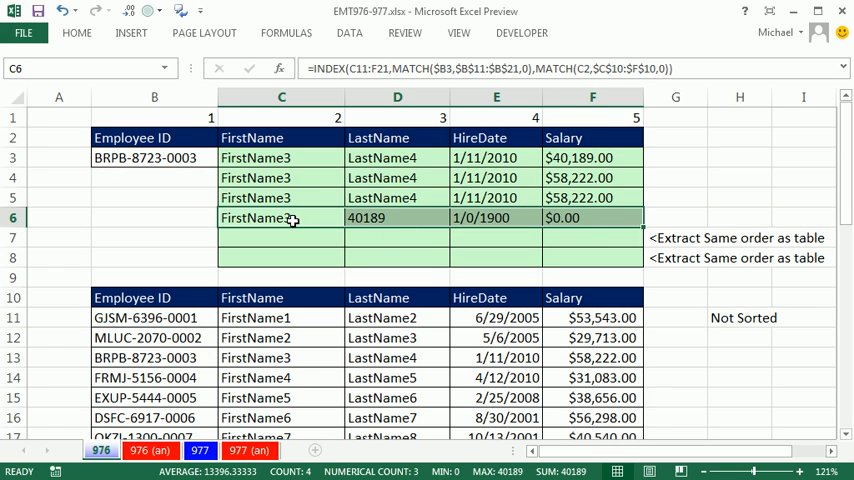
Make the row-6 INDEX and header ranges absolute and refill C6:F6 with FirstName3, LastName4, 1/11/2010, $58,222.00.
{"action": "double_click", "coordinate": [280, 216]}
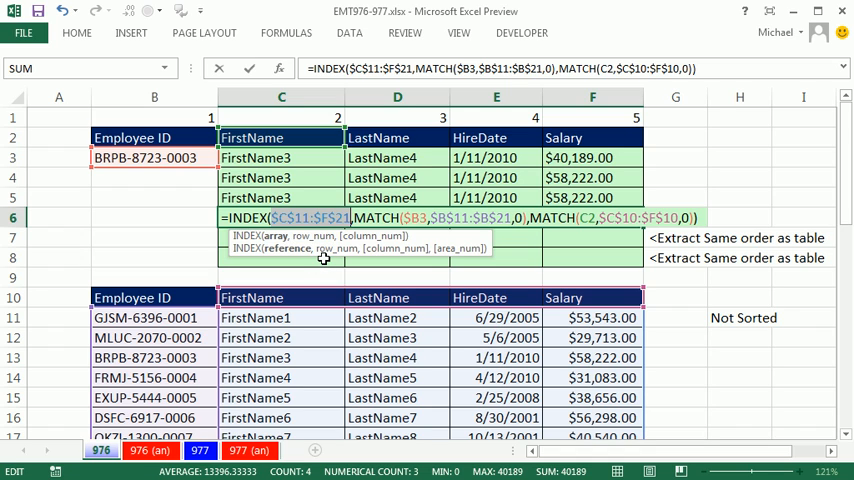
{"action": "key", "text": "Enter"}
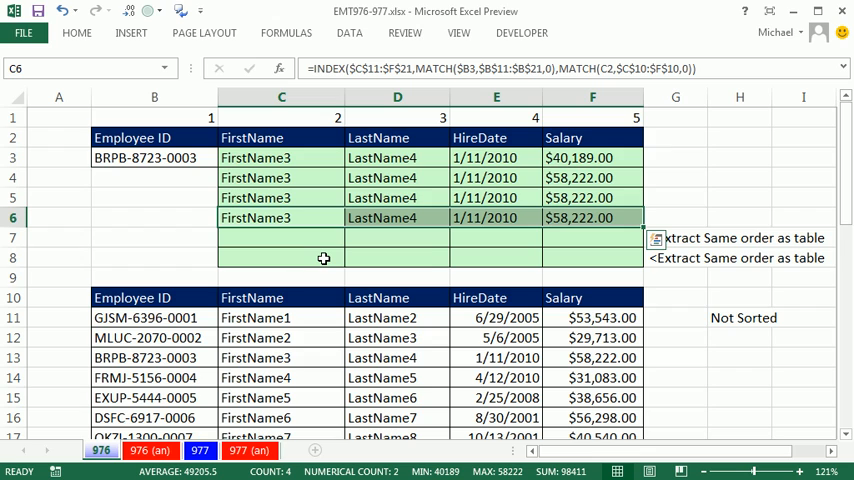
{"action": "left_click", "coordinate": [280, 236]}
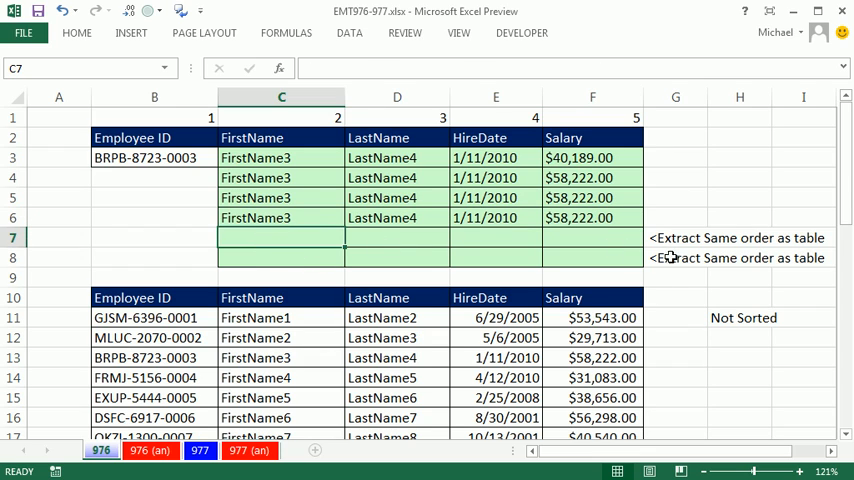
{"action": "mouse_move", "coordinate": [674, 258]}
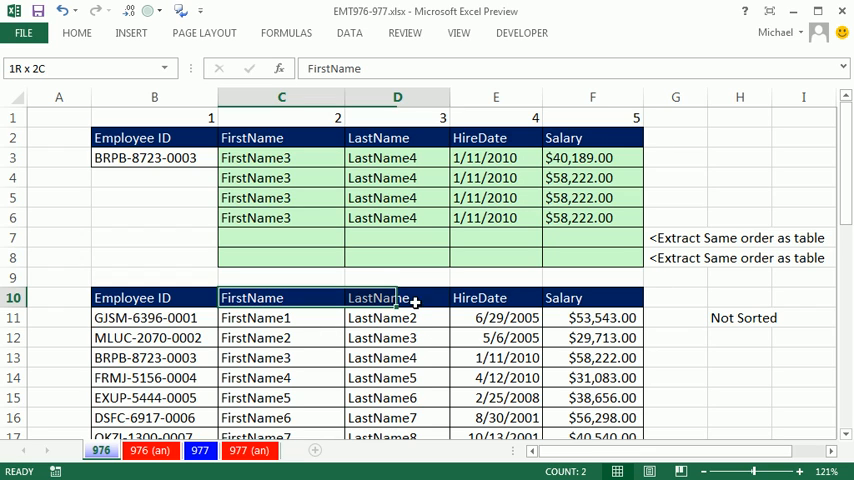
{"action": "left_click_drag", "start_coordinate": [252, 296], "coordinate": [592, 296]}
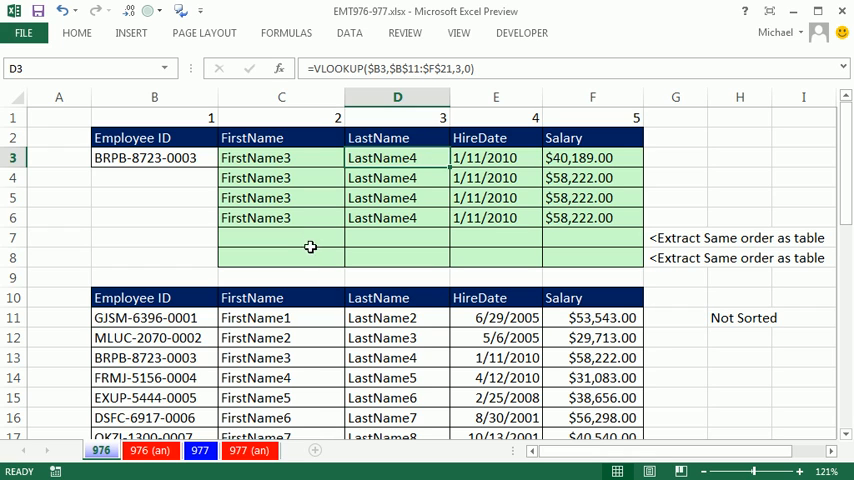
Edit the row-7 VLOOKUP's column index, fixing a mistyped function that gave #NAME?
{"action": "left_click", "coordinate": [280, 156]}
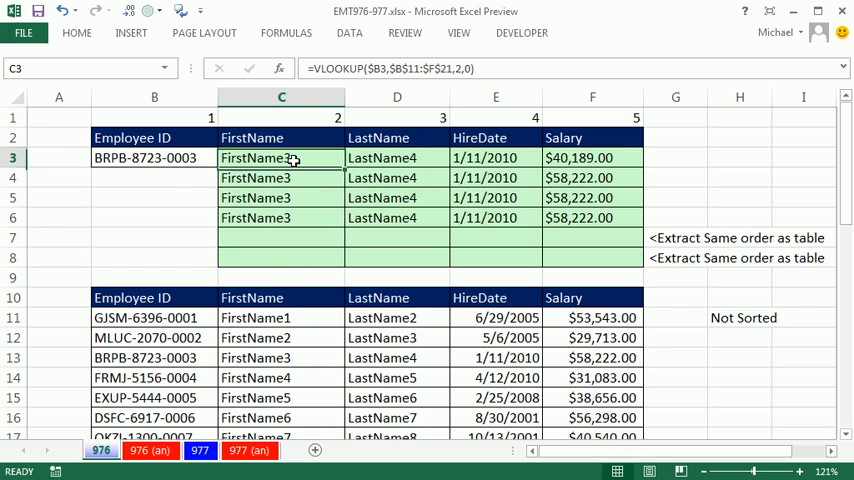
{"action": "double_click", "coordinate": [280, 156]}
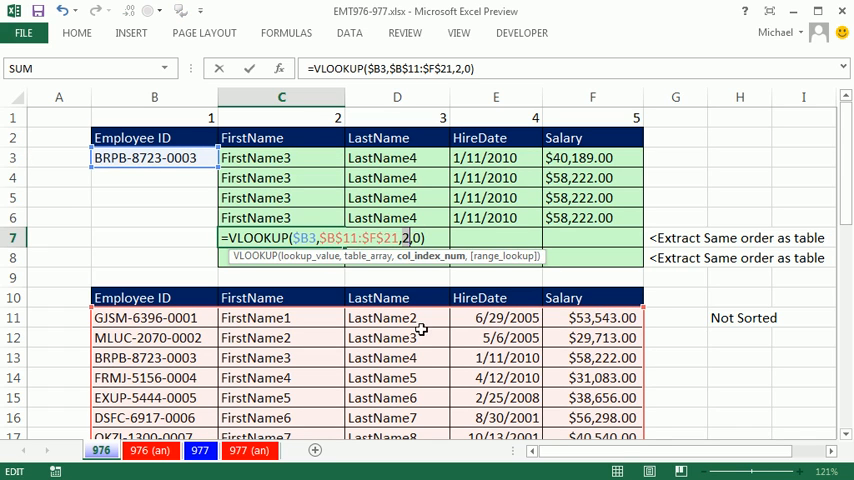
{"action": "mouse_move", "coordinate": [430, 352]}
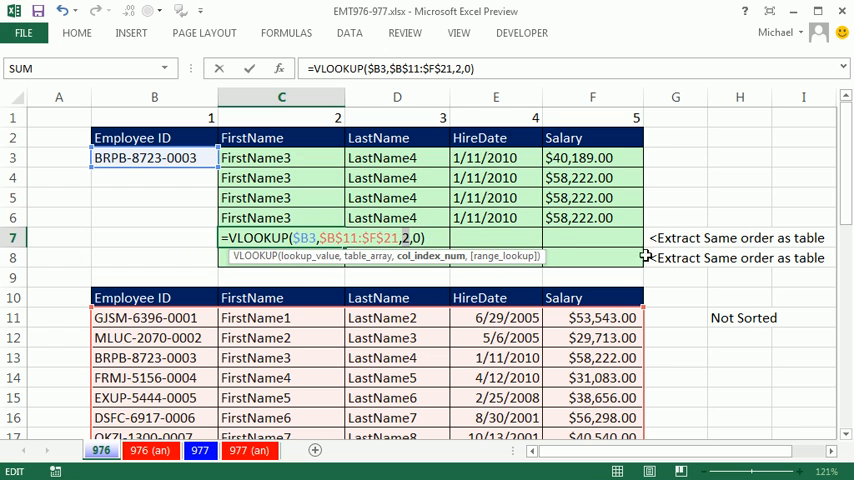
{"action": "type", "text": "coulmns"}
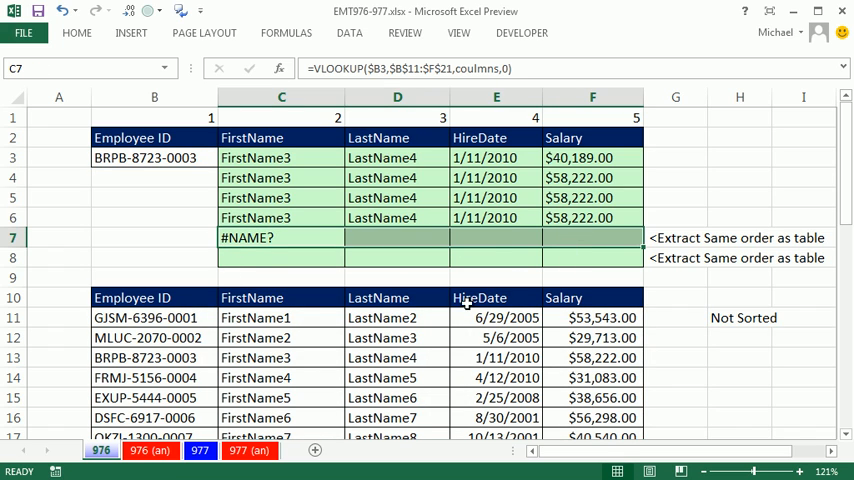
{"action": "double_click", "coordinate": [280, 236]}
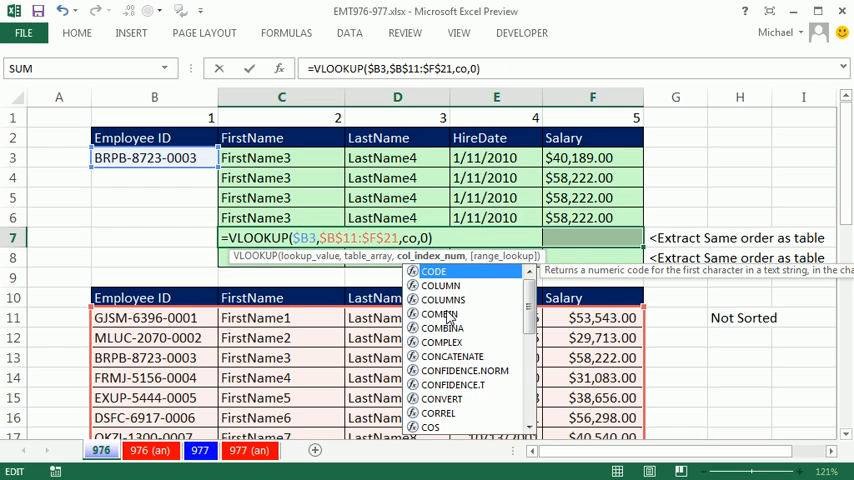
{"action": "mouse_move", "coordinate": [444, 300]}
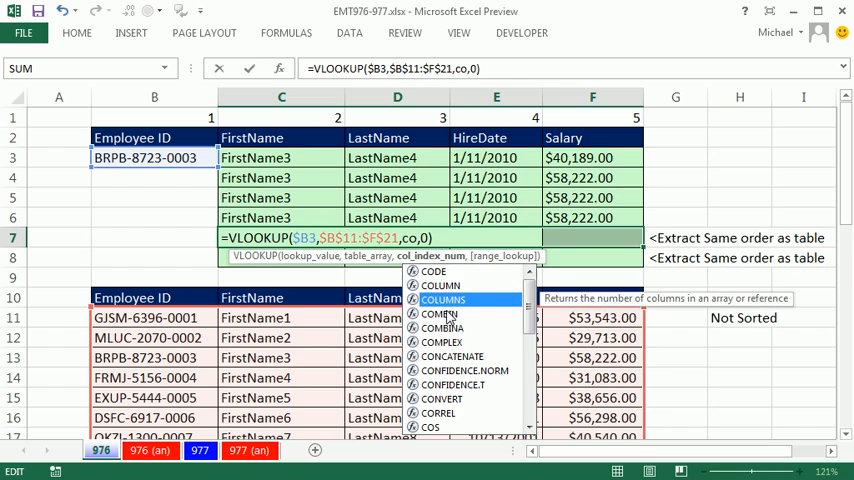
Use COLUMNS($C7:C7)+1 as the expanding column number and enter the formula.
{"action": "double_click", "coordinate": [444, 300]}
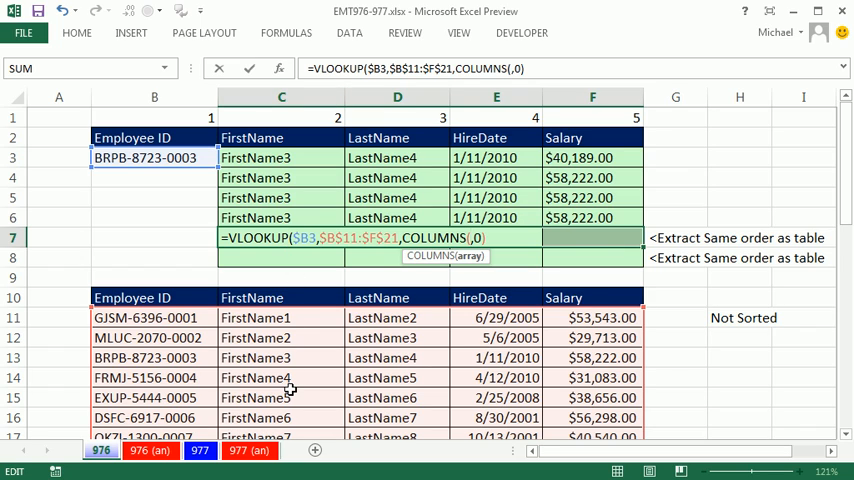
{"action": "type", "text": "$"}
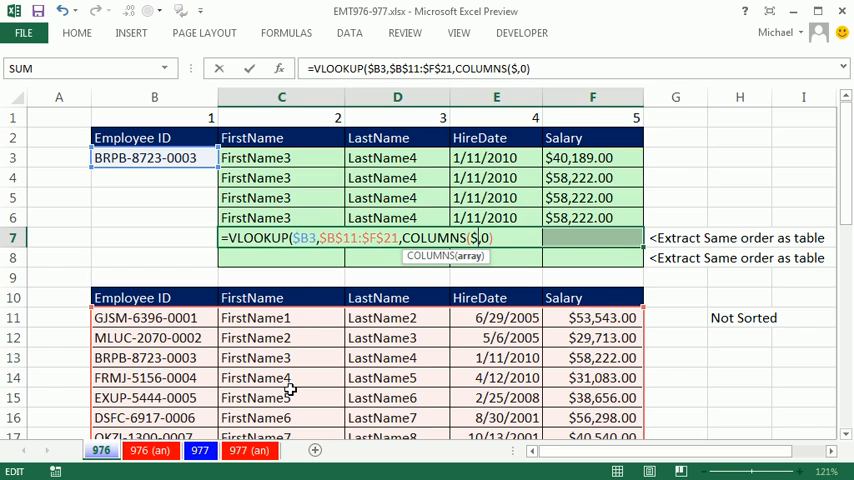
{"action": "type", "text": "C7:C7)"}
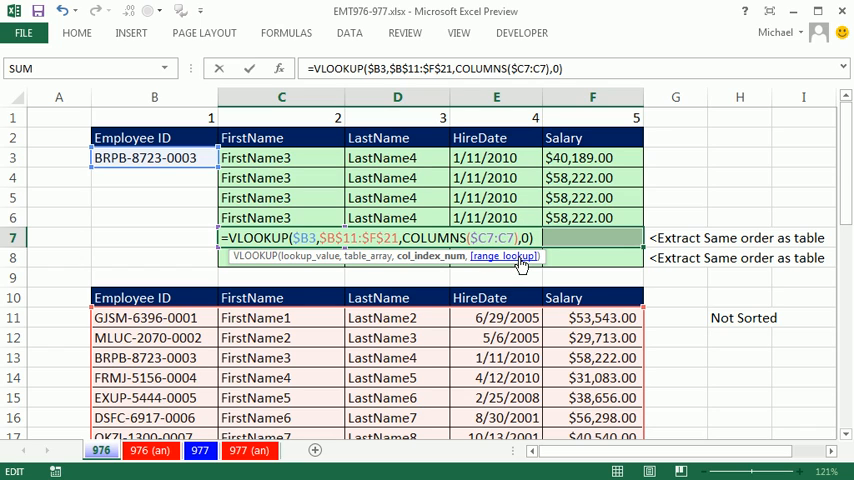
{"action": "type", "text": "+1"}
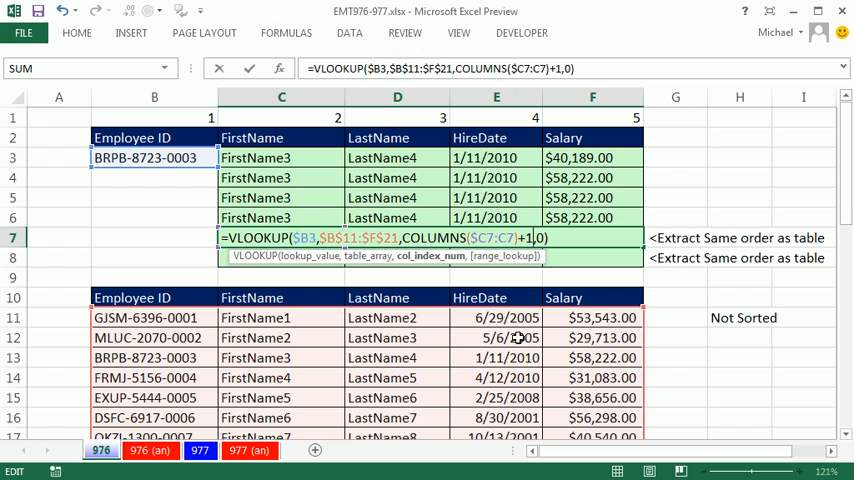
{"action": "key", "text": "Enter"}
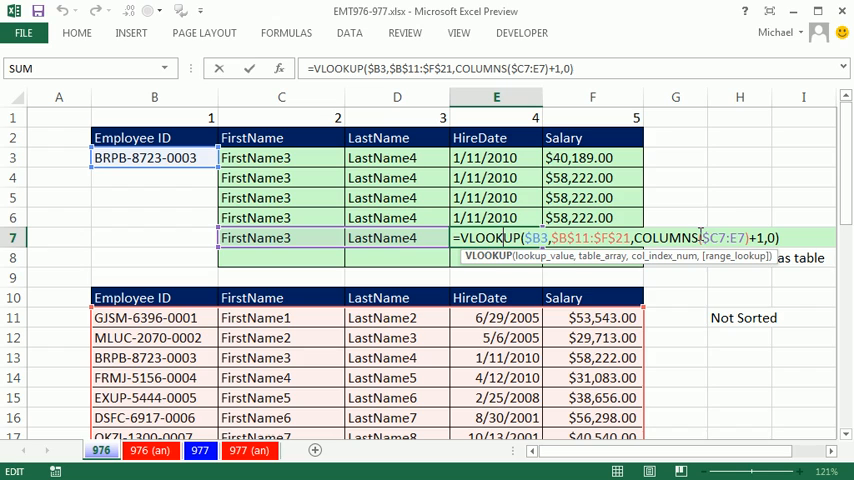
{"action": "mouse_move", "coordinate": [320, 232]}
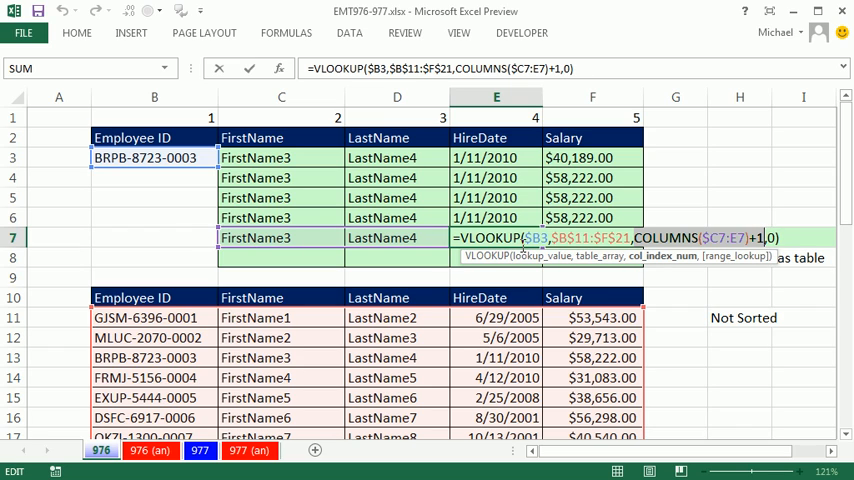
{"action": "mouse_move", "coordinate": [182, 196]}
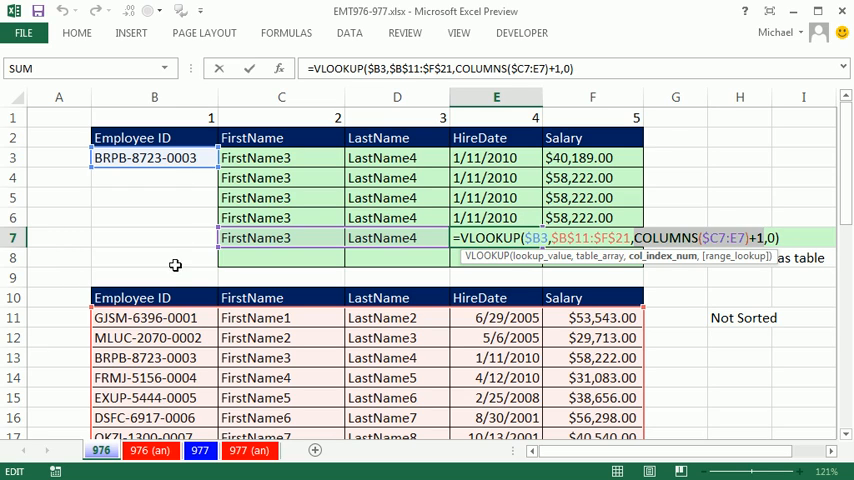
{"action": "mouse_move", "coordinate": [164, 260]}
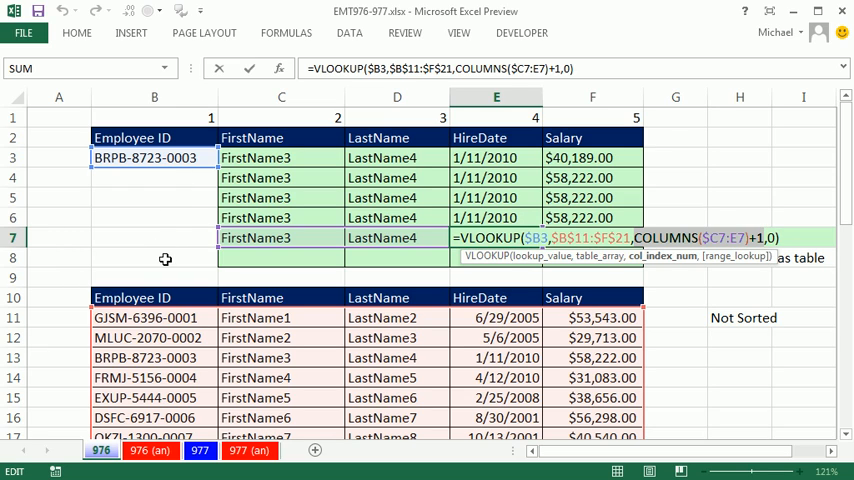
{"action": "mouse_move", "coordinate": [302, 236]}
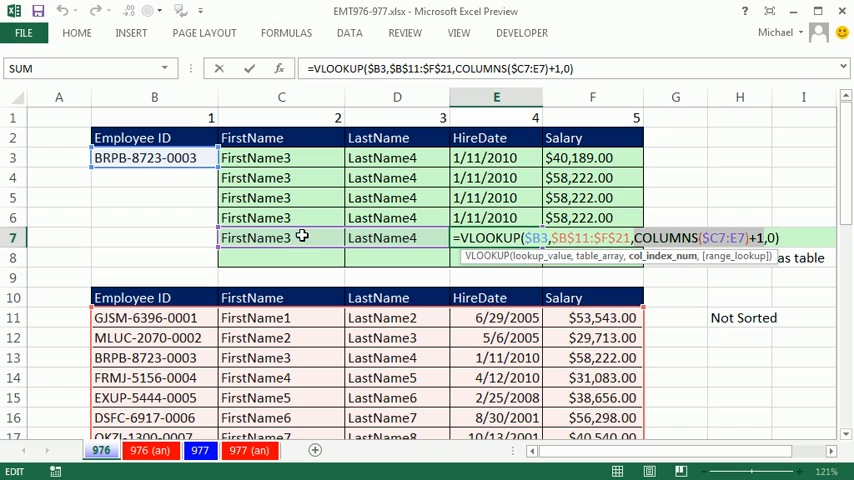
{"action": "mouse_move", "coordinate": [490, 238]}
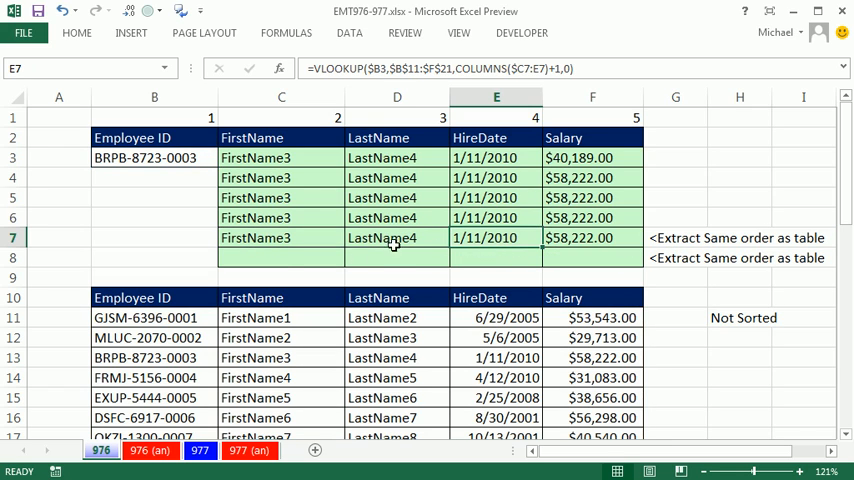
Start =INDEX(C11:C21, in C8 for a one-column lookup into the unsorted table.
{"action": "left_click", "coordinate": [280, 256]}
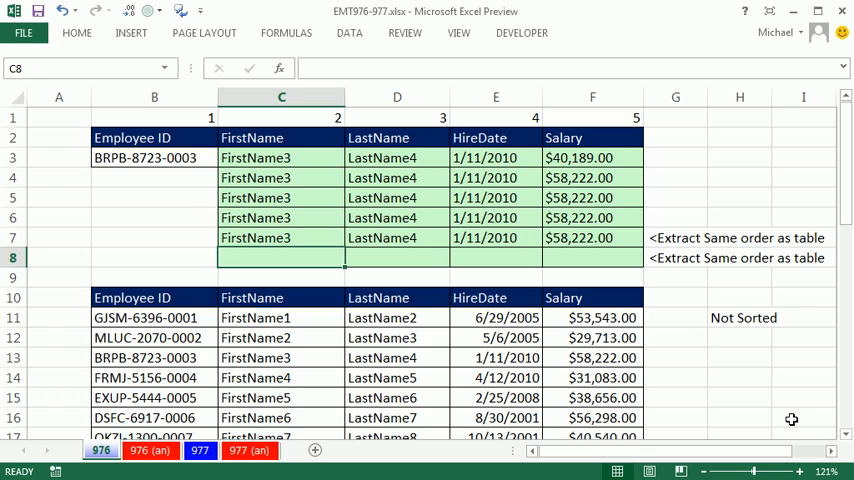
{"action": "type", "text": "=INDEX("}
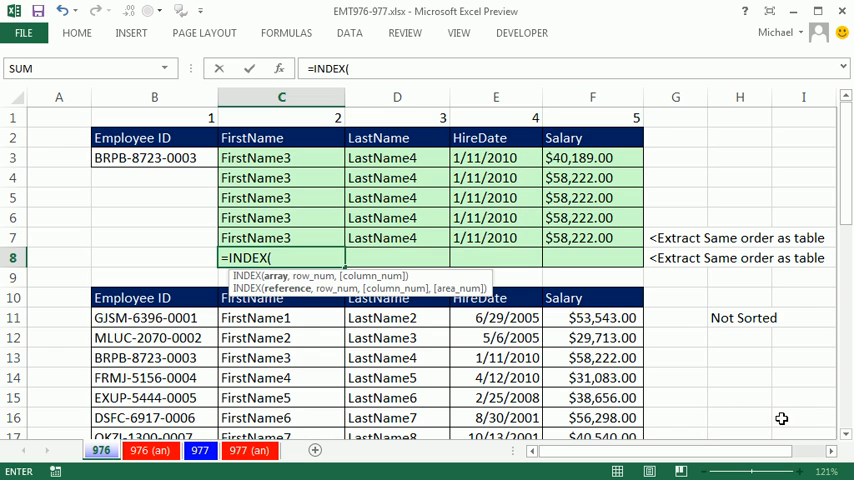
{"action": "mouse_move", "coordinate": [312, 312]}
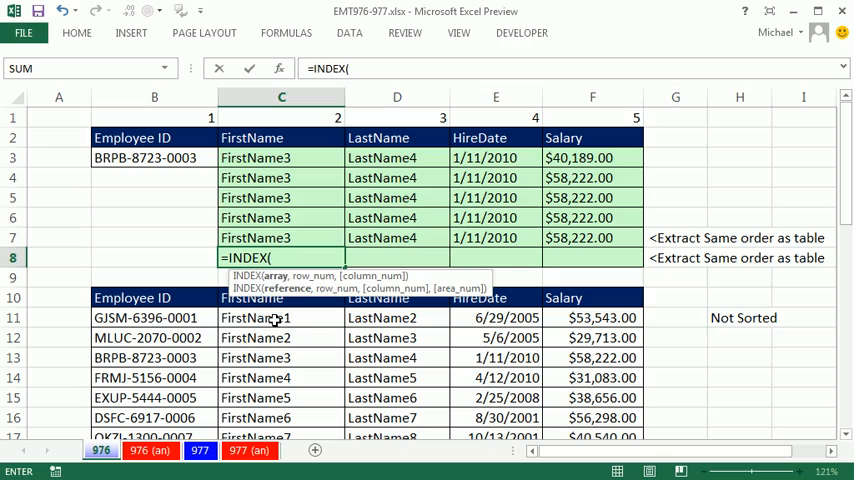
{"action": "mouse_move", "coordinate": [270, 318]}
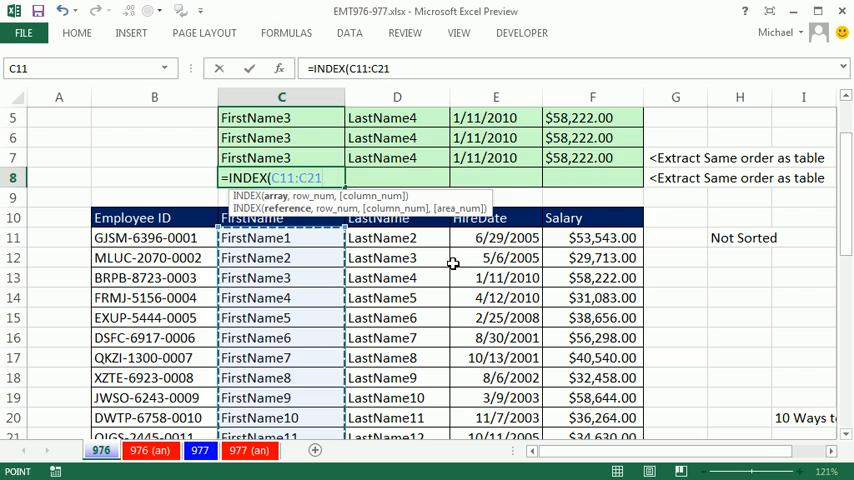
{"action": "type", "text": ","}
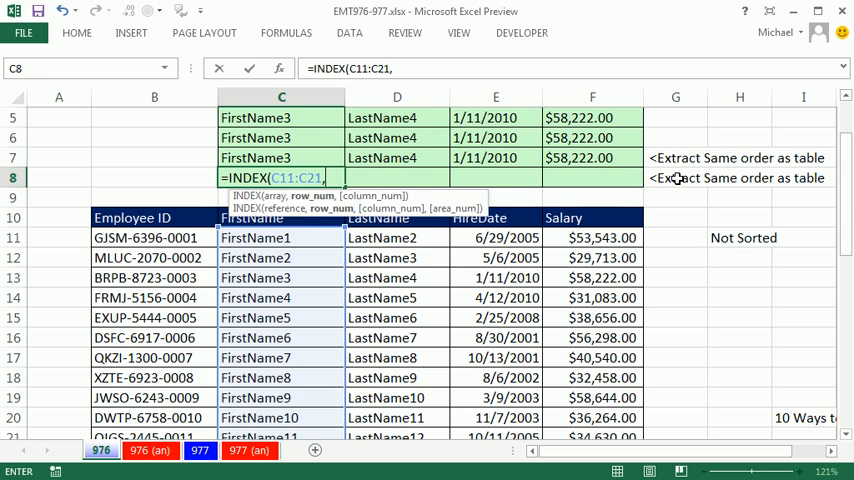
{"action": "mouse_move", "coordinate": [338, 246]}
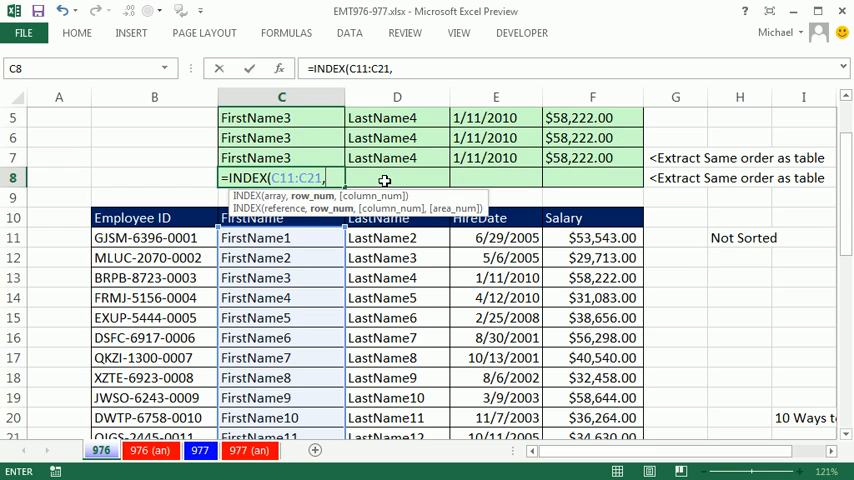
{"action": "mouse_move", "coordinate": [400, 382]}
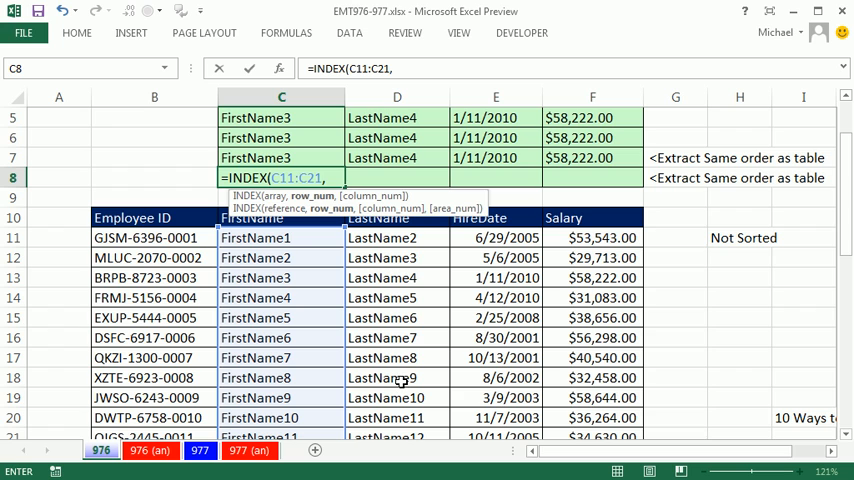
Nest MATCH($B3,$B$11:$B$21,0) as the row number and enter the INDEX formula into row 8.
{"action": "type", "text": "matc"}
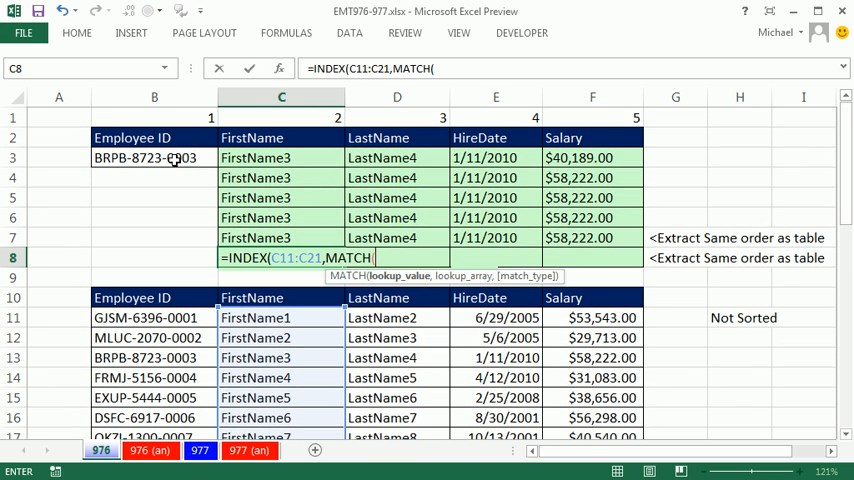
{"action": "left_click", "coordinate": [154, 156]}
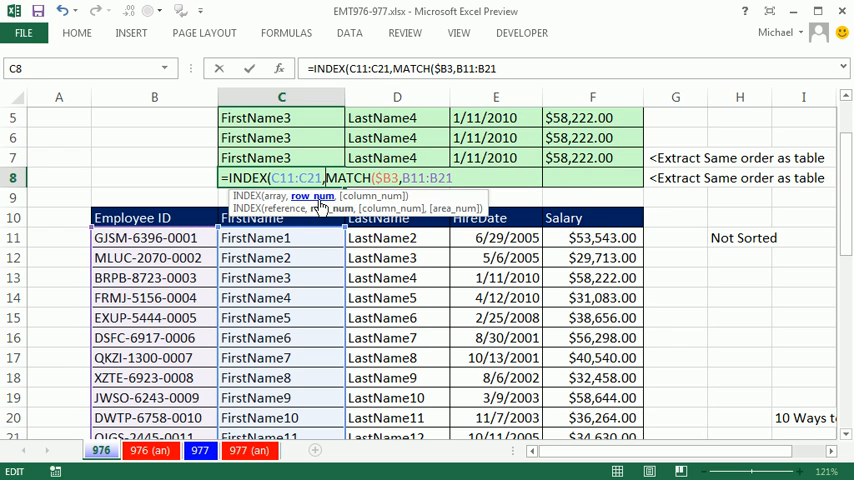
{"action": "mouse_move", "coordinate": [228, 238]}
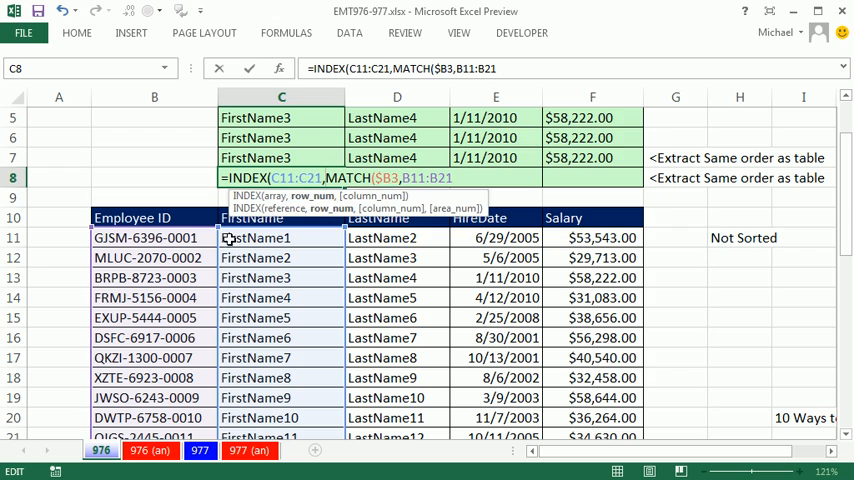
{"action": "mouse_move", "coordinate": [252, 268]}
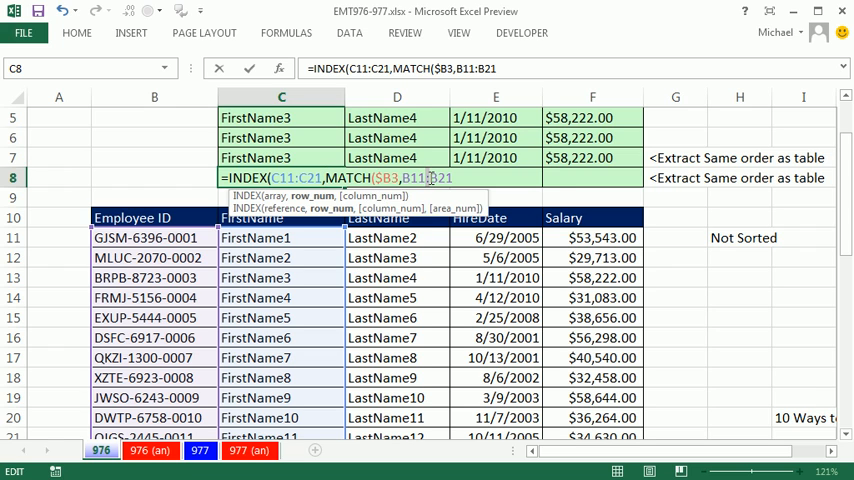
{"action": "key", "text": "f4"}
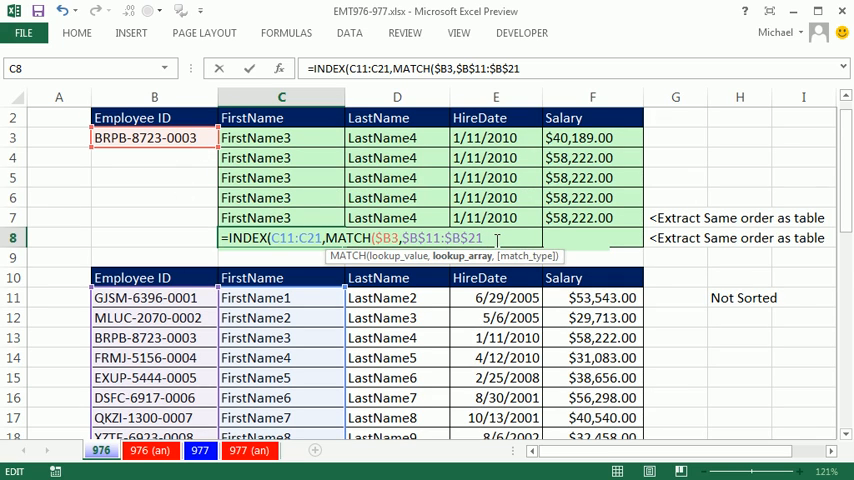
{"action": "type", "text": ",0))"}
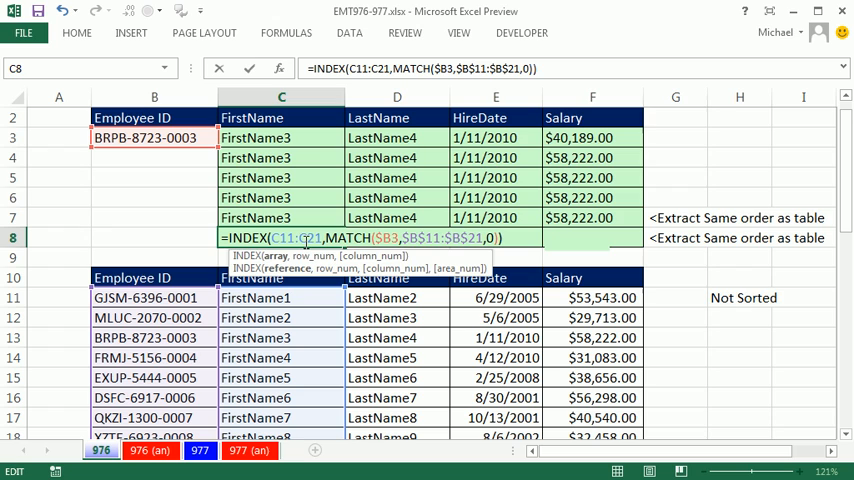
{"action": "mouse_move", "coordinate": [552, 190]}
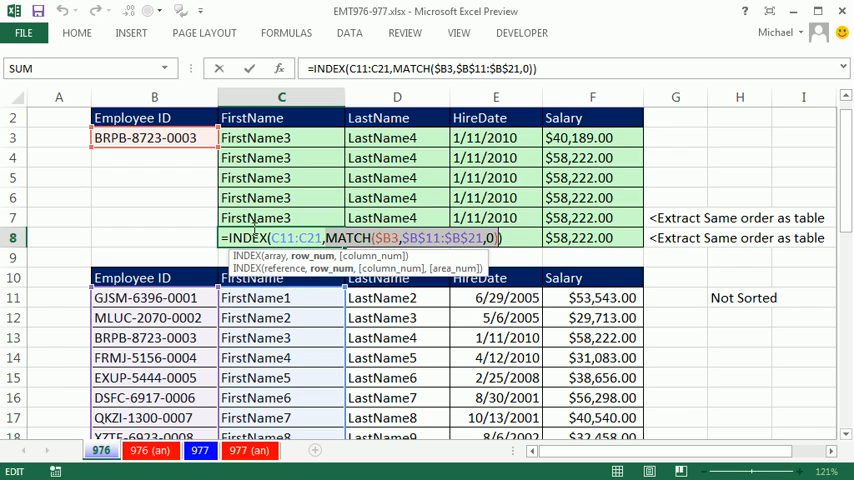
{"action": "key", "text": "Enter"}
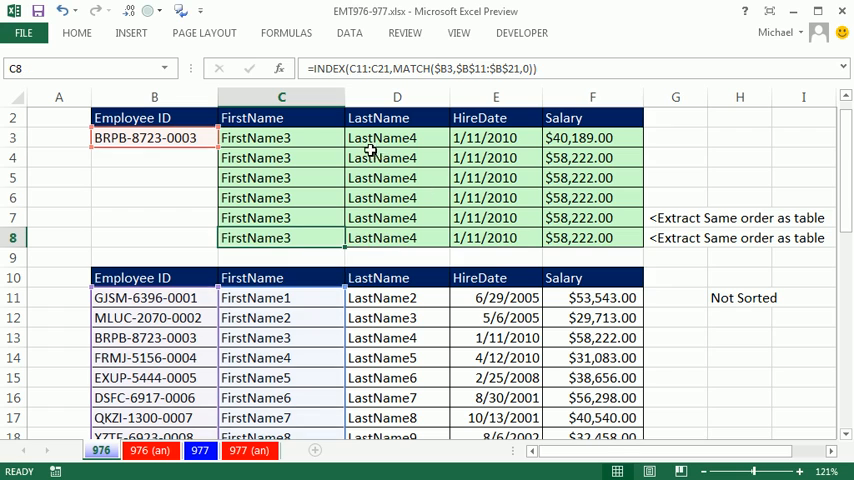
Scroll down to the lookup rows beside the Sorted table and inspect the existing VLOOKUP with MATCH formula.
{"action": "type", "text": "=VLOOKUP($B3,$B$11:$F$21,2,0)"}
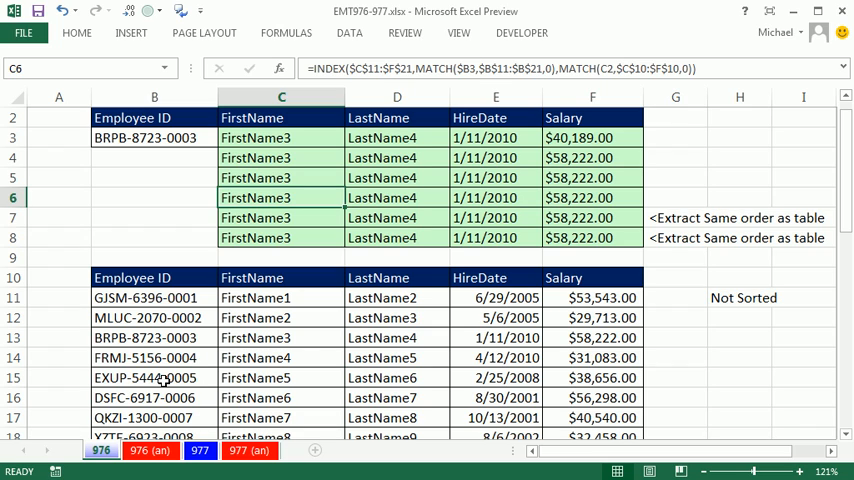
{"action": "mouse_move", "coordinate": [196, 372]}
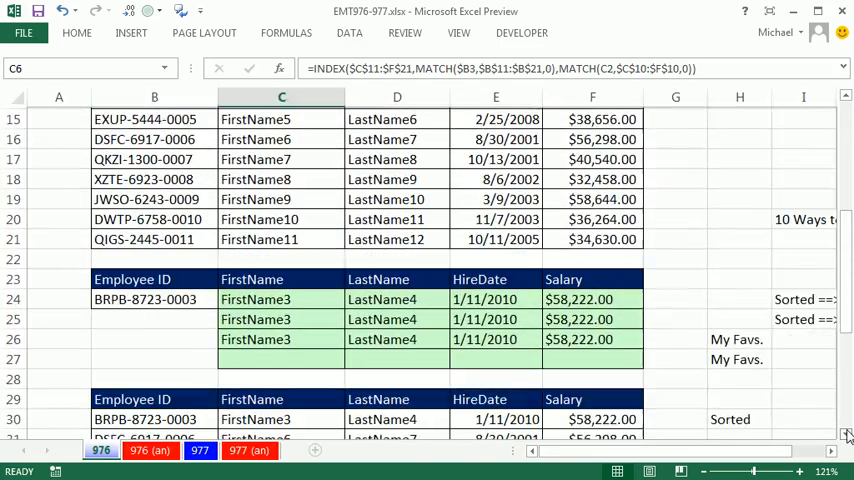
{"action": "scroll", "scroll_direction": "down", "scroll_amount": 3}
{"action": "type", "text": "=VLOOKUP($B24,$B$30:$F$40,MATCH(C23,$B$29:$F$29,0)"}
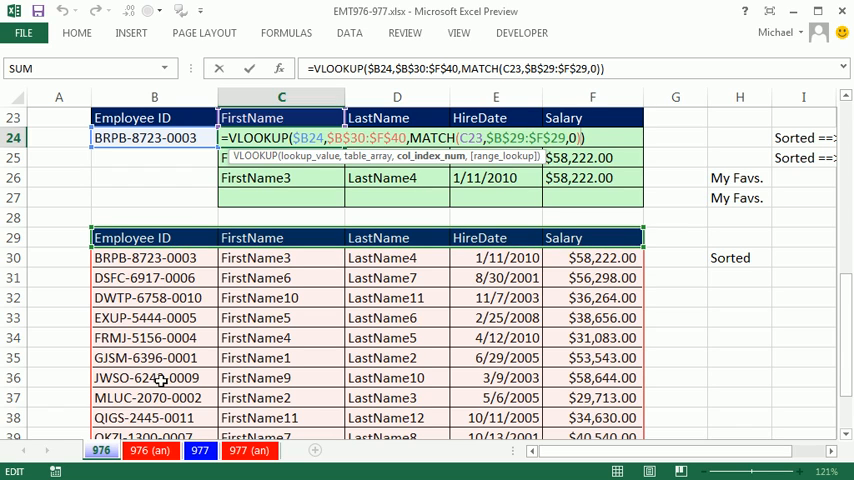
{"action": "mouse_move", "coordinate": [676, 176]}
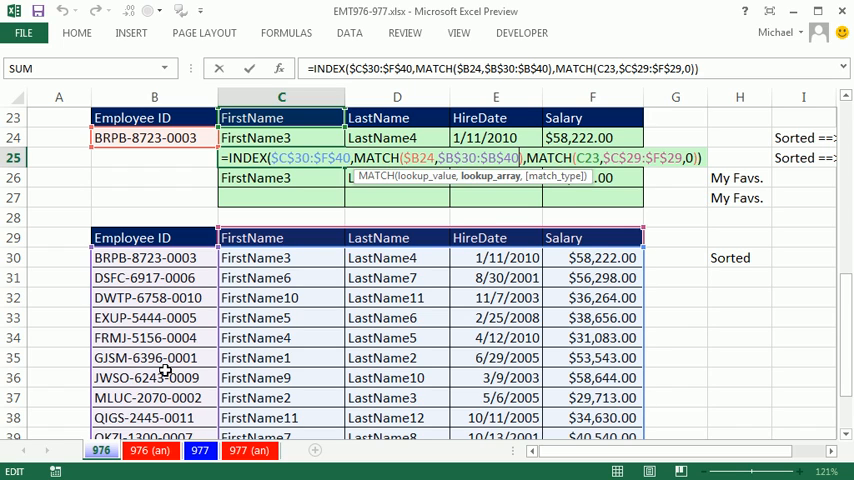
{"action": "mouse_move", "coordinate": [168, 370]}
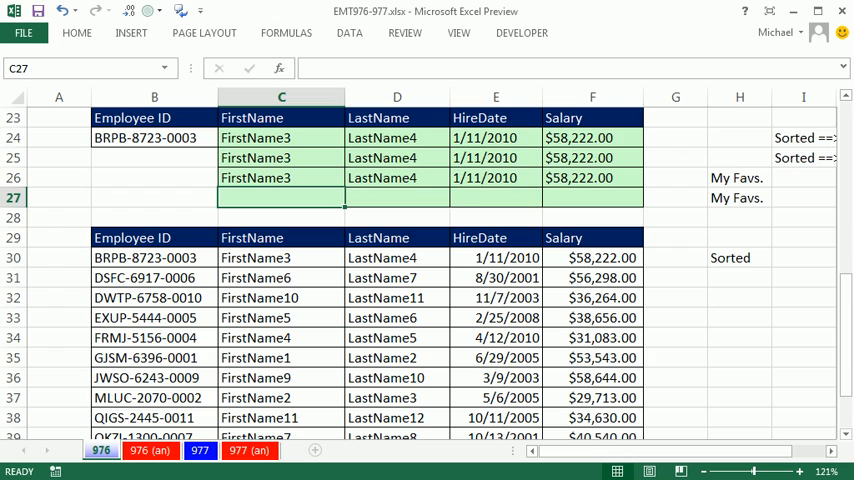
Write =LOOKUP($B24,$B30:C40) in C27 using the sorted employee ID column.
{"action": "type", "text": "=lo"}
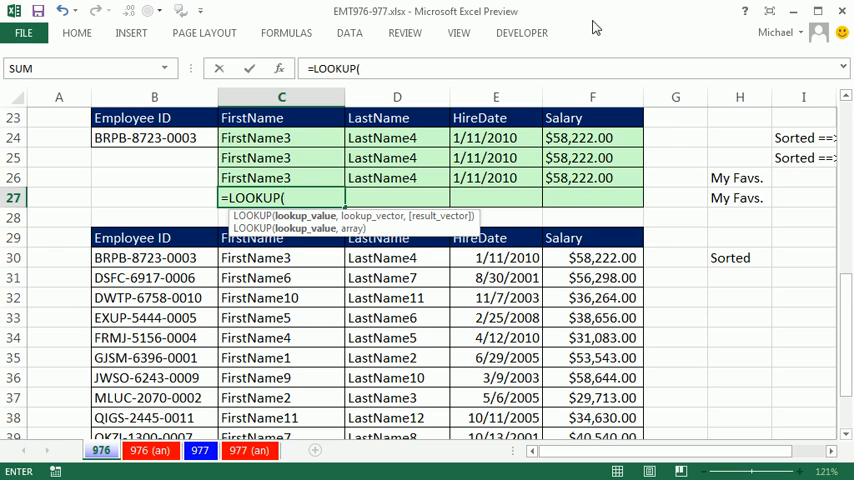
{"action": "left_click", "coordinate": [154, 138]}
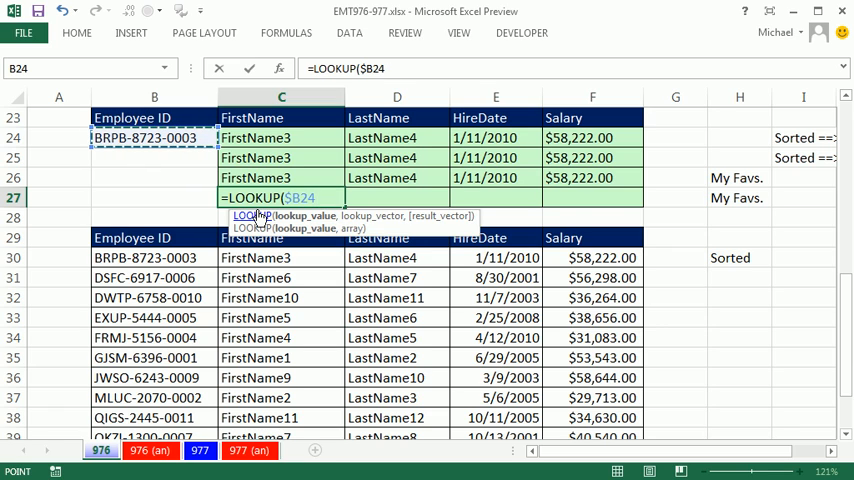
{"action": "type", "text": ",$B30:C40"}
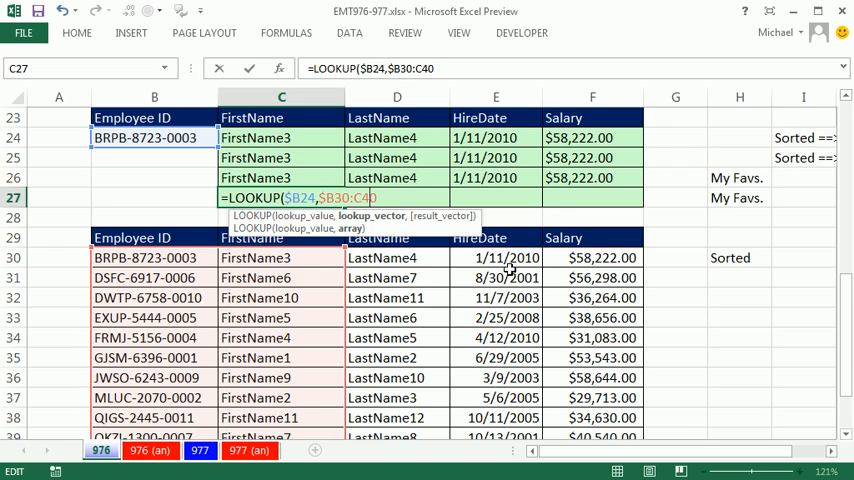
{"action": "mouse_move", "coordinate": [560, 286]}
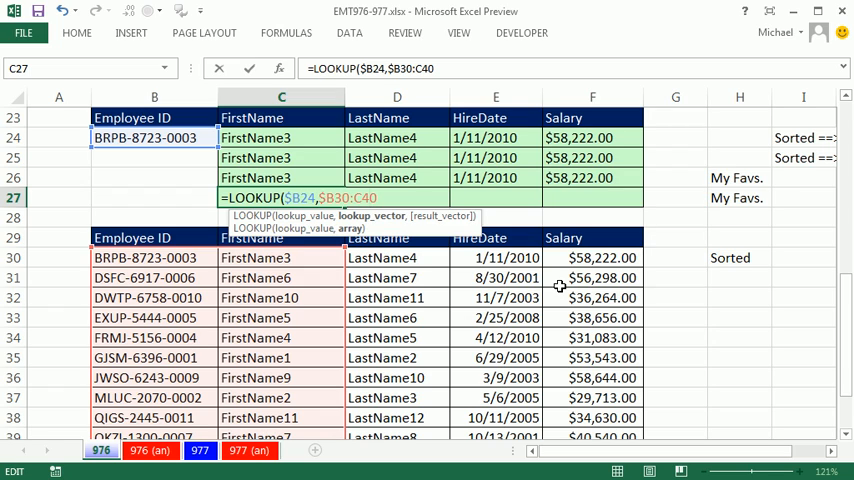
{"action": "mouse_move", "coordinate": [504, 212]}
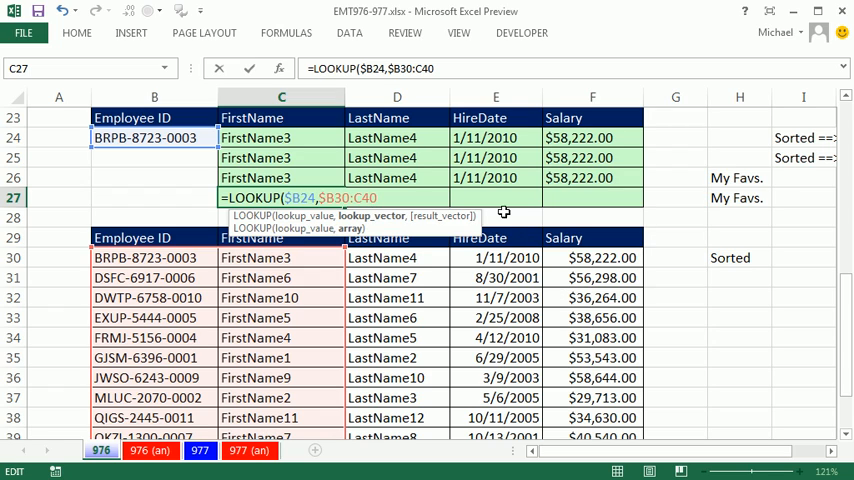
{"action": "scroll", "scroll_direction": "down", "scroll_amount": 3}
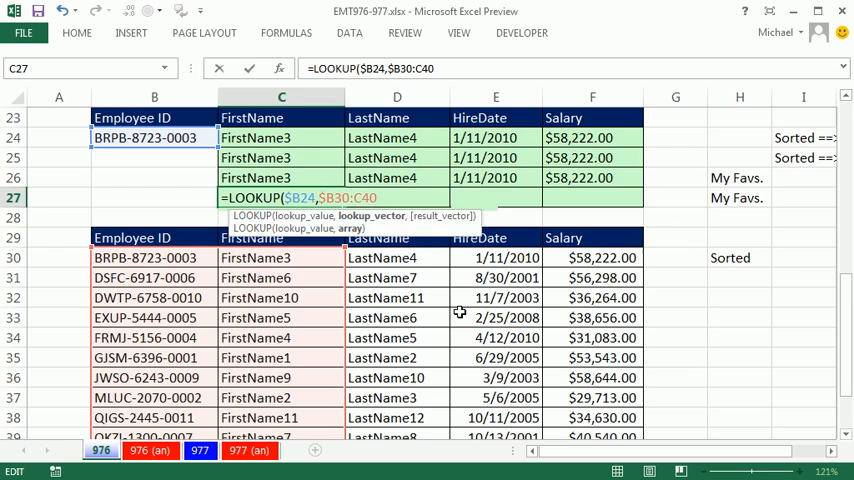
{"action": "mouse_move", "coordinate": [628, 324]}
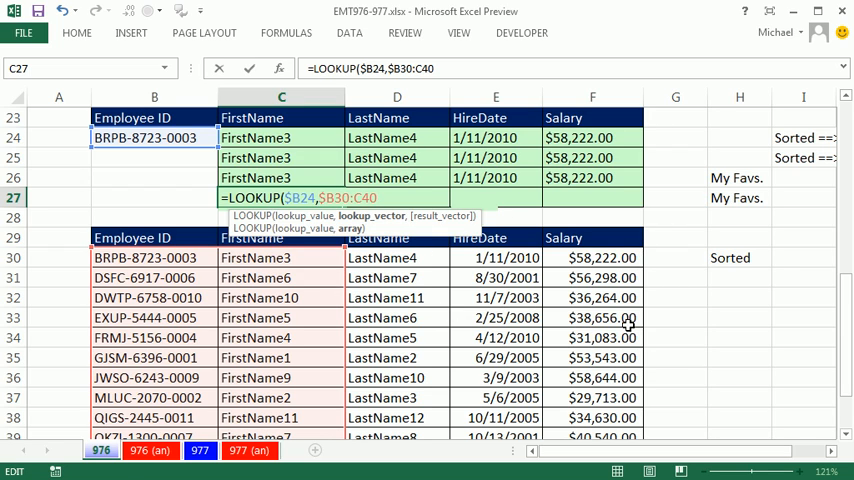
{"action": "mouse_move", "coordinate": [628, 332]}
{"action": "type", "text": ")"}
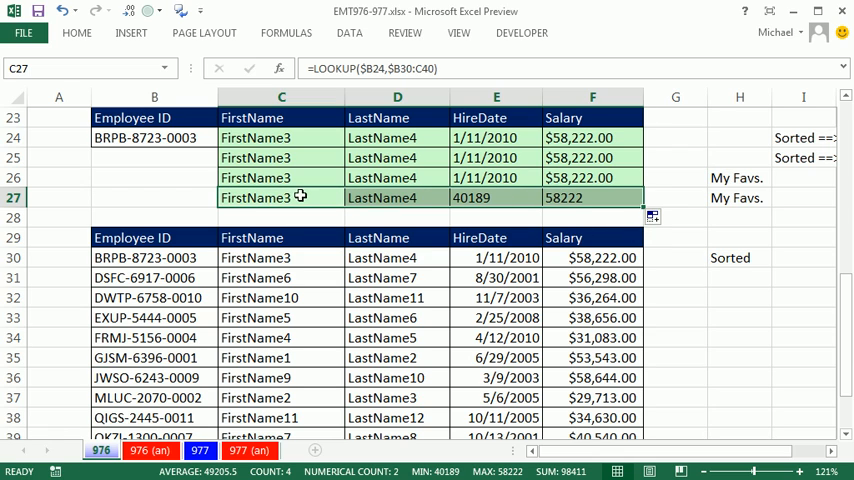
{"action": "mouse_move", "coordinate": [660, 216]}
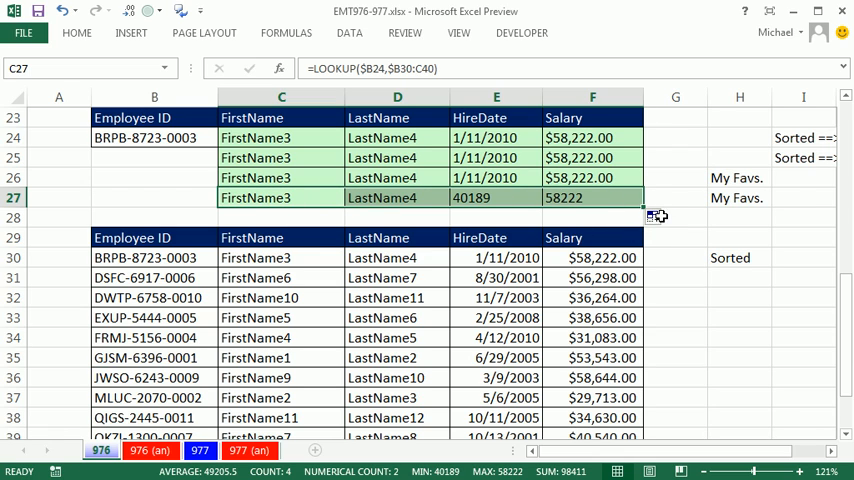
Refill row 27 without formatting so the LOOKUP results read 1/11/2010 and $58,222.00.
{"action": "left_click", "coordinate": [656, 218]}
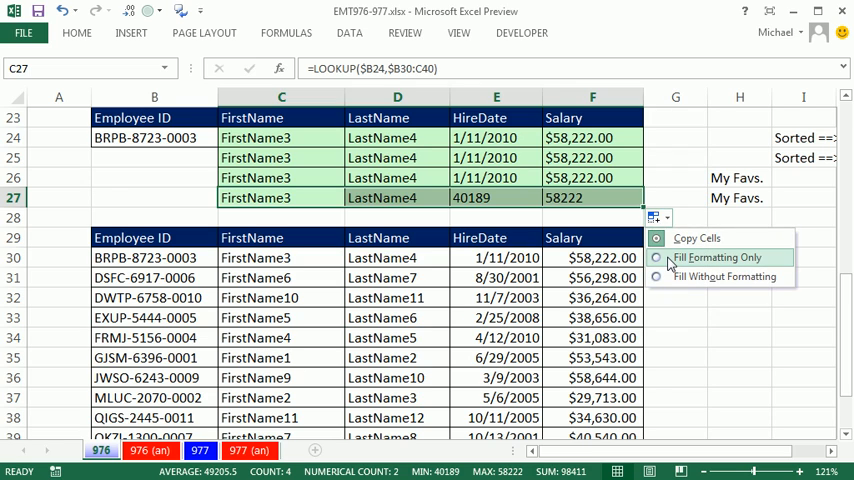
{"action": "left_click", "coordinate": [718, 256]}
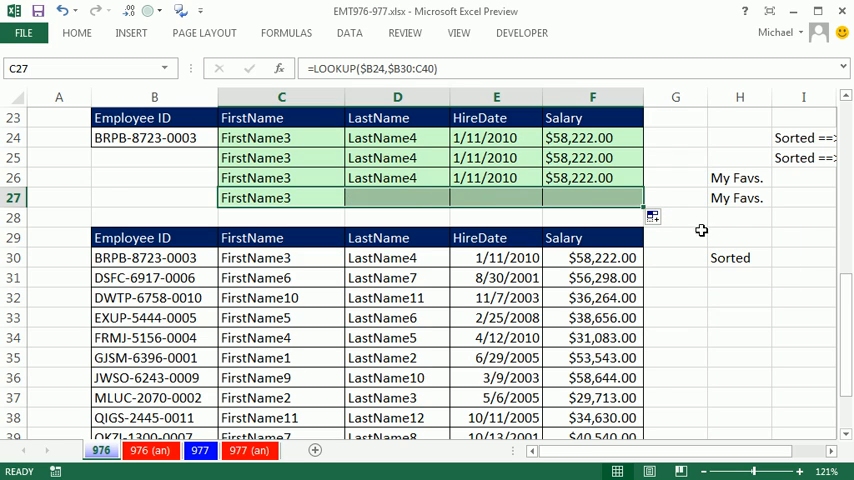
{"action": "left_click", "coordinate": [656, 216]}
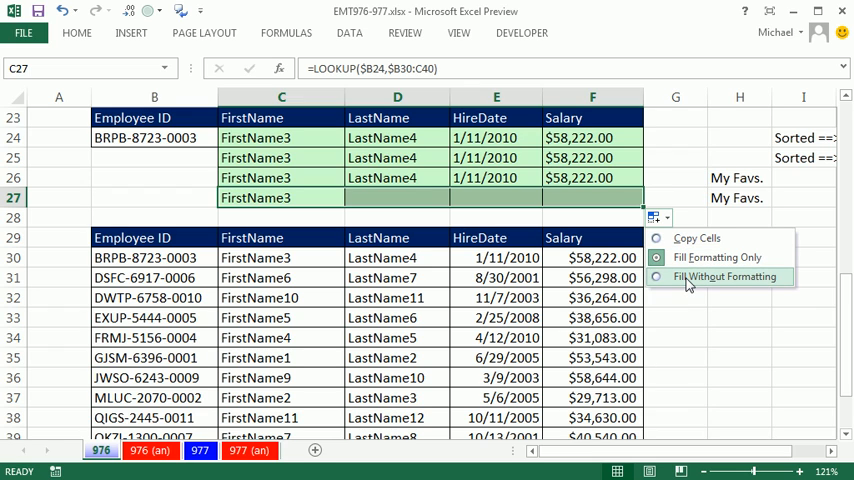
{"action": "left_click", "coordinate": [724, 276]}
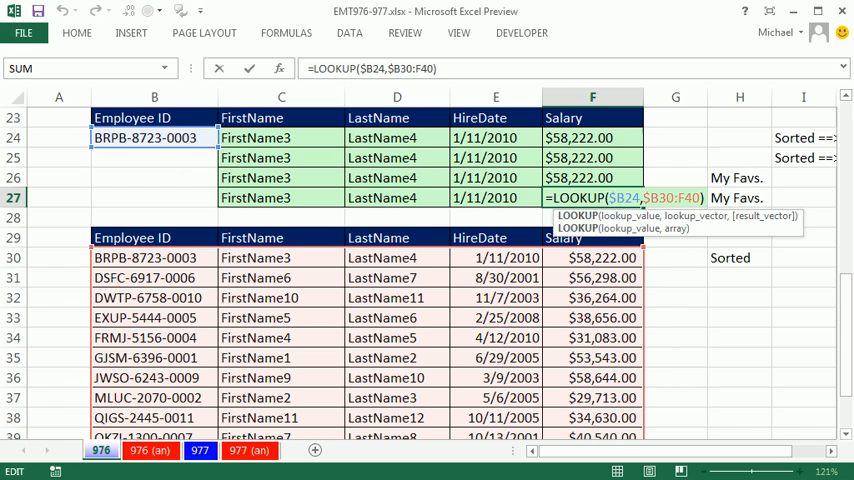
{"action": "mouse_move", "coordinate": [576, 228]}
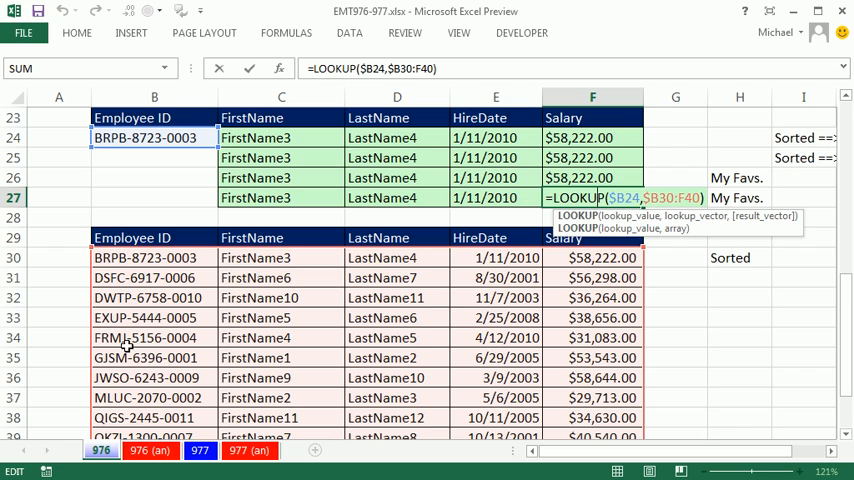
{"action": "mouse_move", "coordinate": [198, 244]}
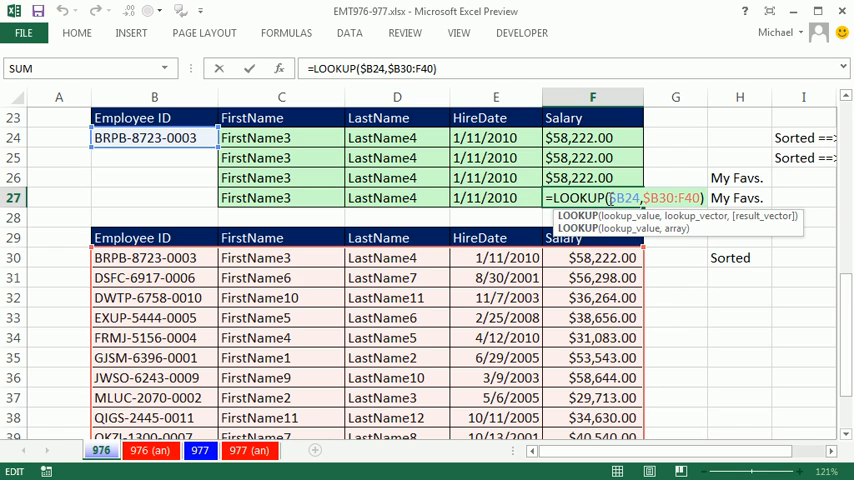
Check the INDEX/MATCH formula =INDEX(F30:F40,MATCH($B24,$B$30:$B$40)) in the filled row.
{"action": "scroll", "scroll_direction": "down", "scroll_amount": 3}
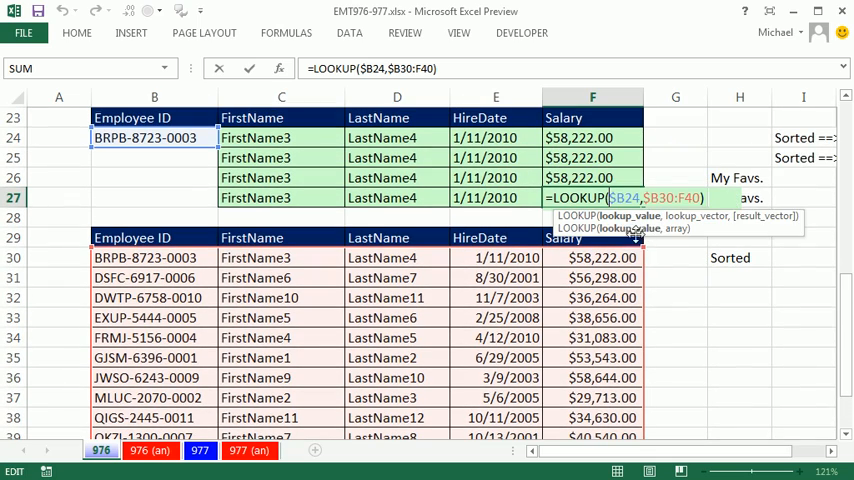
{"action": "mouse_move", "coordinate": [638, 240]}
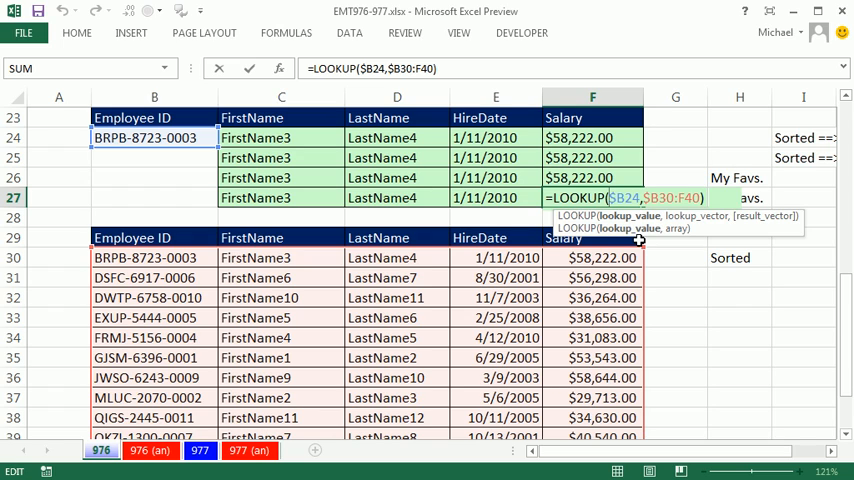
{"action": "mouse_move", "coordinate": [756, 68]}
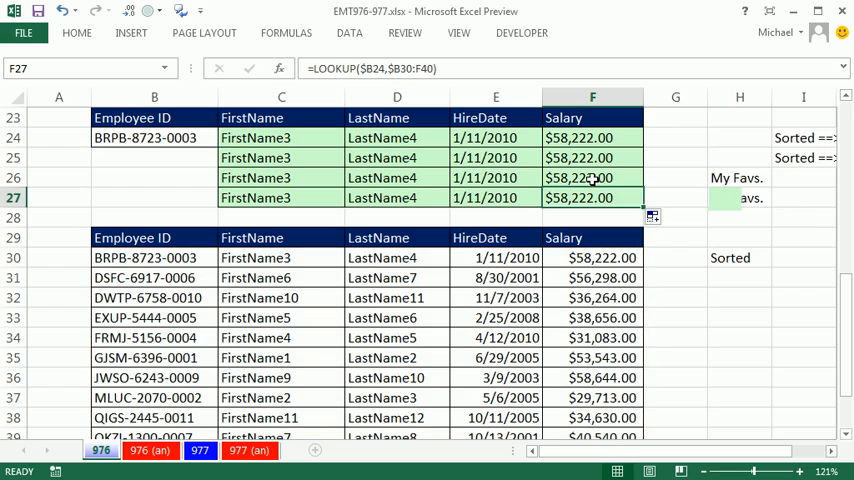
{"action": "type", "text": "=INDEX(F30:F40,MATCH($B24,$B$30:$B$40))"}
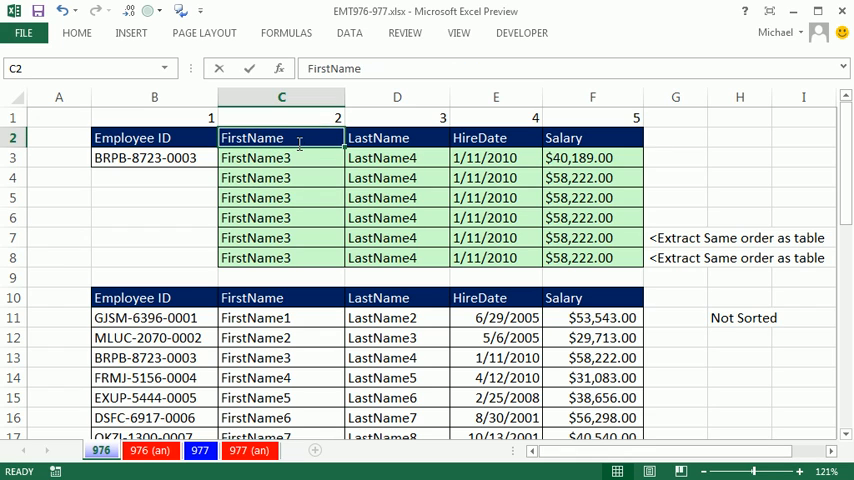
Label the Salary heading and scroll down to the EXUP-5444-0005 lookup area.
{"action": "type", "text": "Salary"}
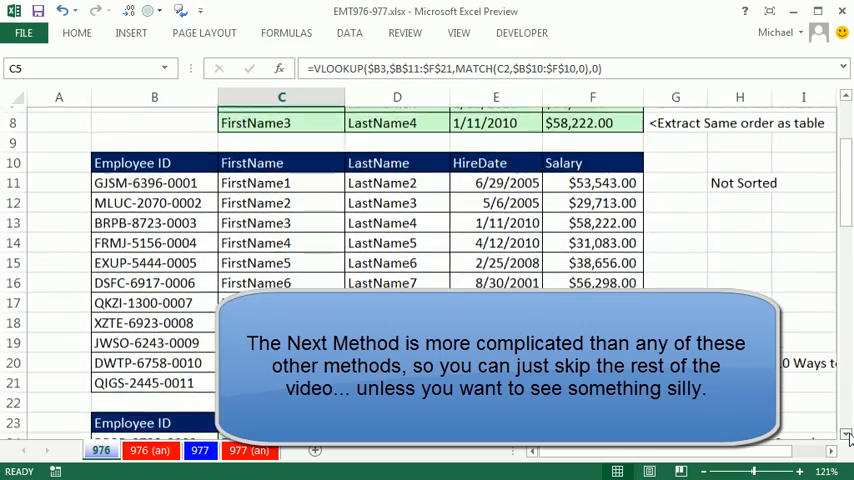
{"action": "scroll", "scroll_direction": "down", "scroll_amount": 3}
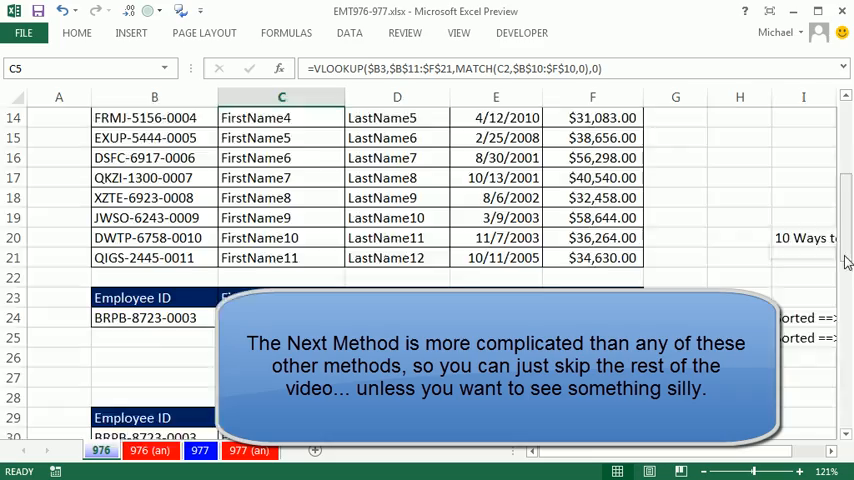
{"action": "scroll", "scroll_direction": "down", "scroll_amount": 3}
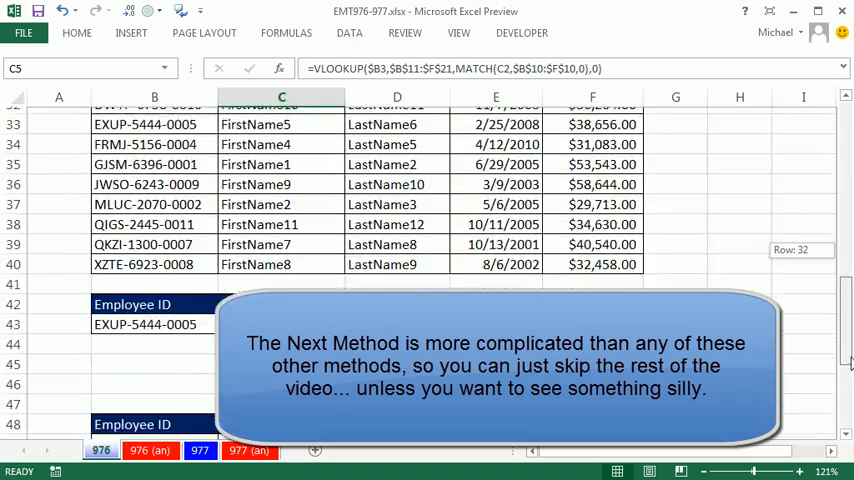
Enter the intersection formula =B52:F52 D49:D59 in D43 to return LastName6.
{"action": "scroll", "scroll_direction": "down", "scroll_amount": 3}
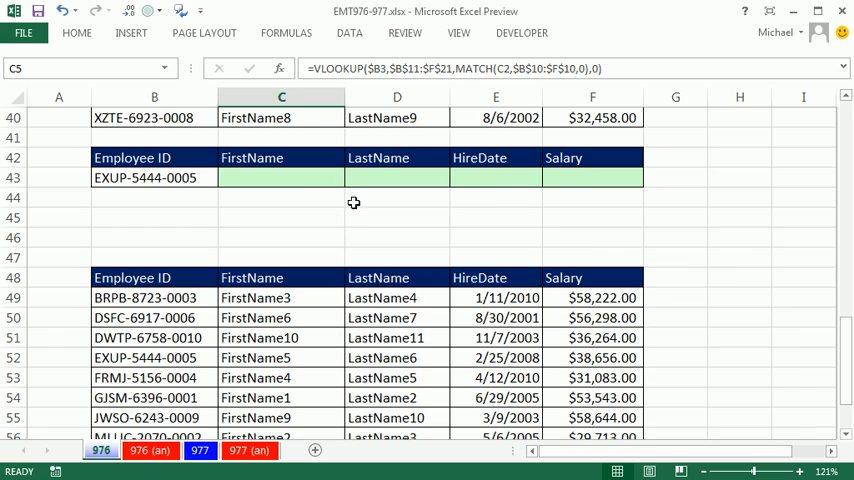
{"action": "left_click", "coordinate": [396, 176]}
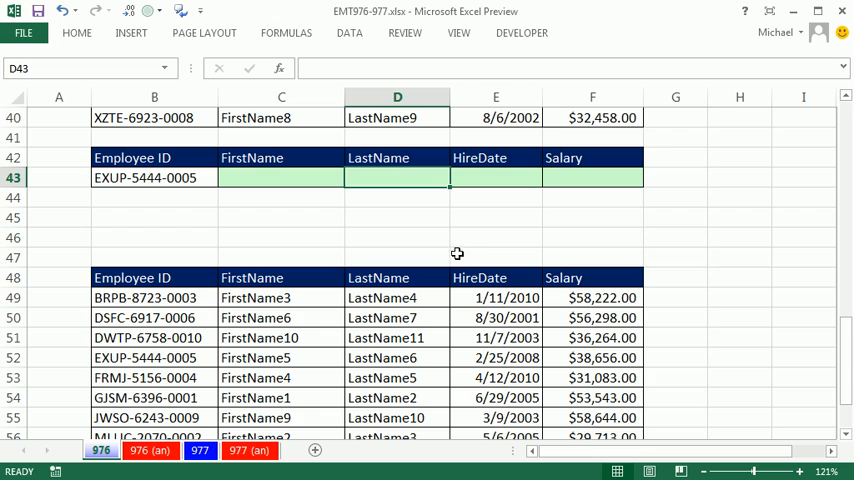
{"action": "mouse_move", "coordinate": [400, 184]}
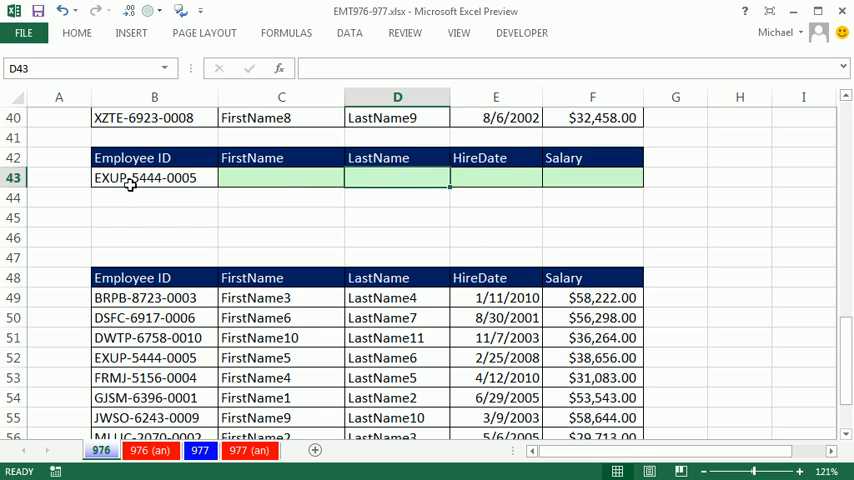
{"action": "type", "text": "="}
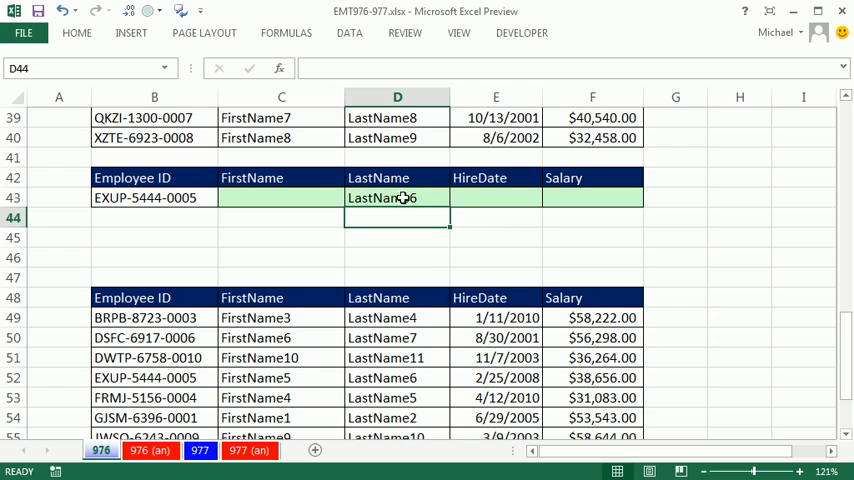
{"action": "type", "text": "="}
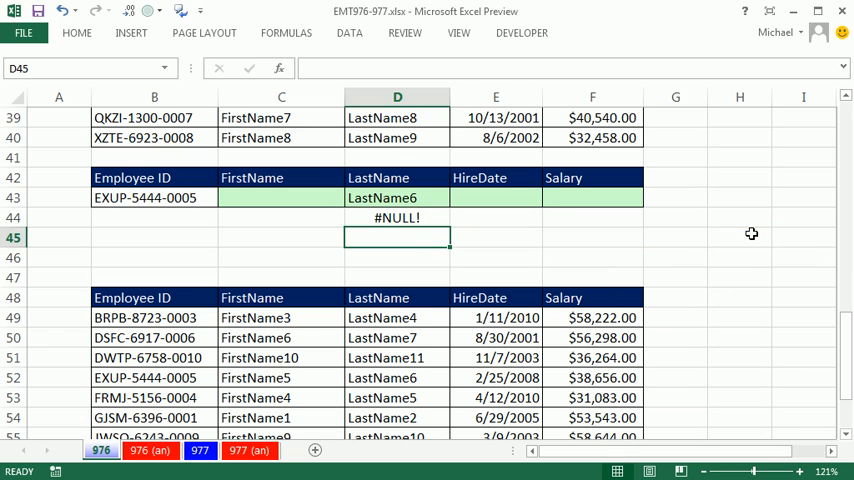
{"action": "left_click", "coordinate": [396, 216]}
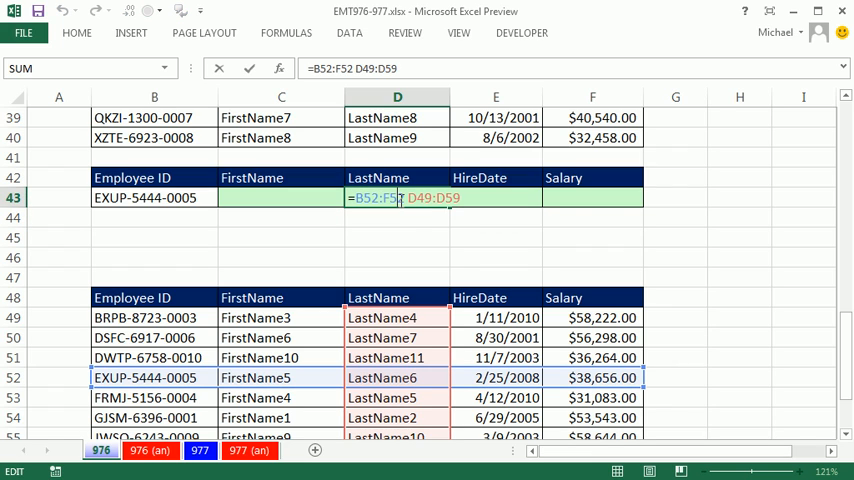
{"action": "key", "text": "Escape"}
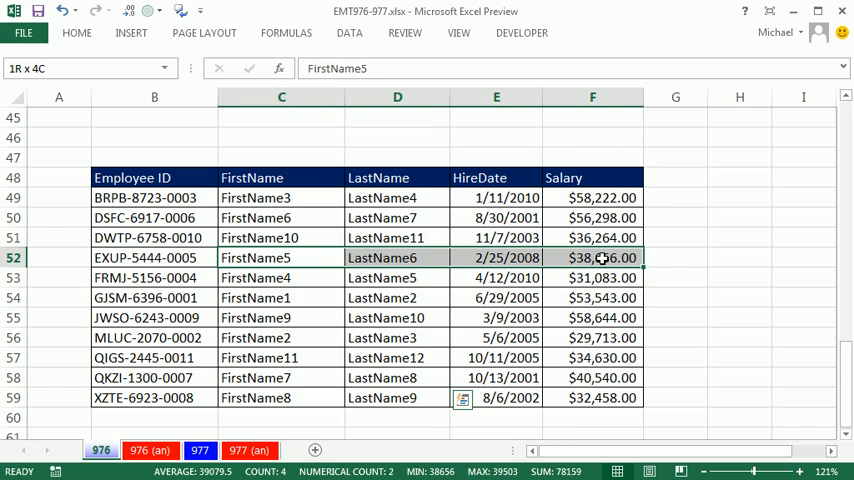
Create names from B48:F60 using the top row headers and left column IDs.
{"action": "left_click", "coordinate": [126, 256]}
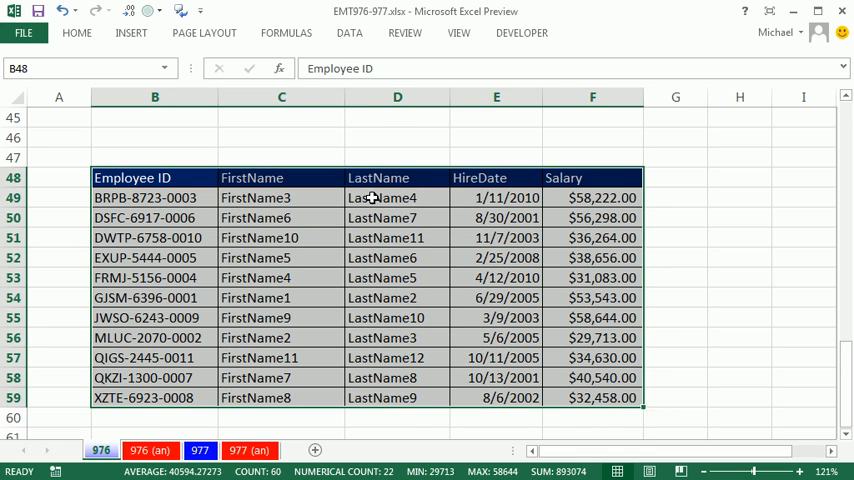
{"action": "left_click", "coordinate": [288, 32]}
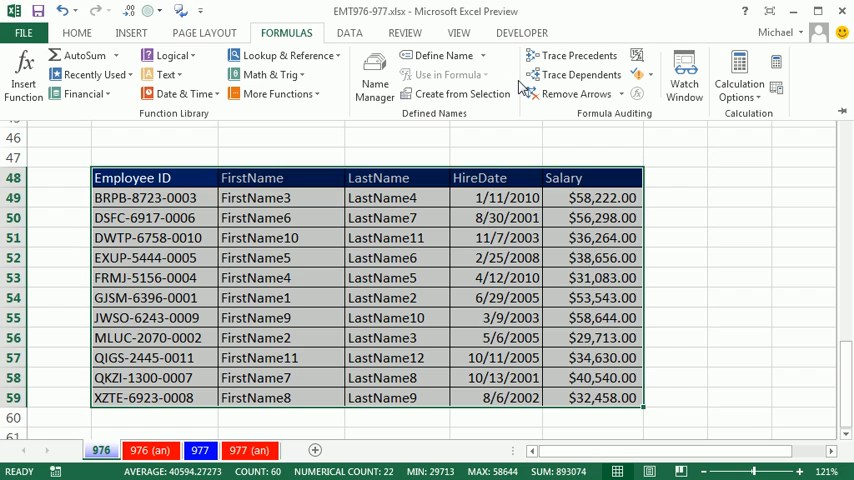
{"action": "mouse_move", "coordinate": [462, 92]}
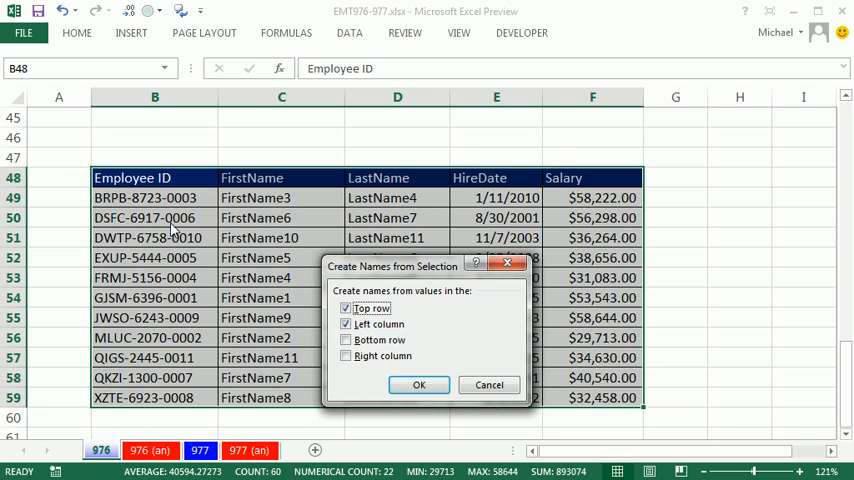
{"action": "left_click", "coordinate": [420, 384]}
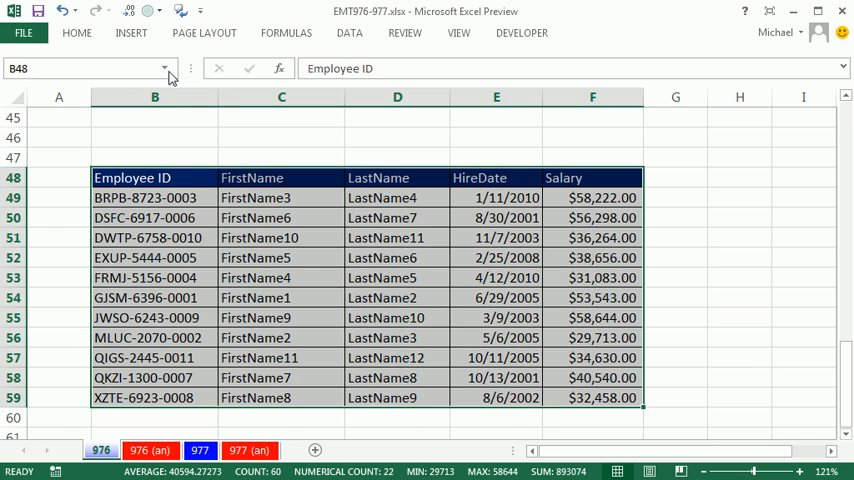
{"action": "left_click", "coordinate": [164, 68]}
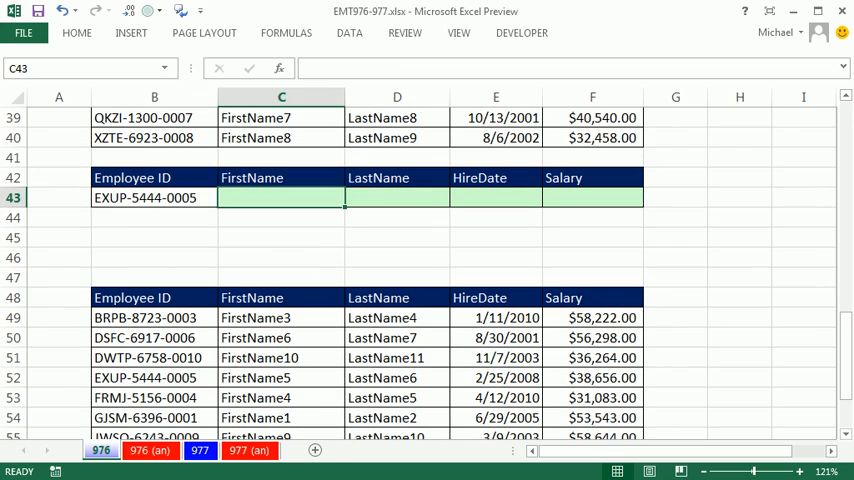
{"action": "type", "text": "=EXUP_5444_0005 LastName"}
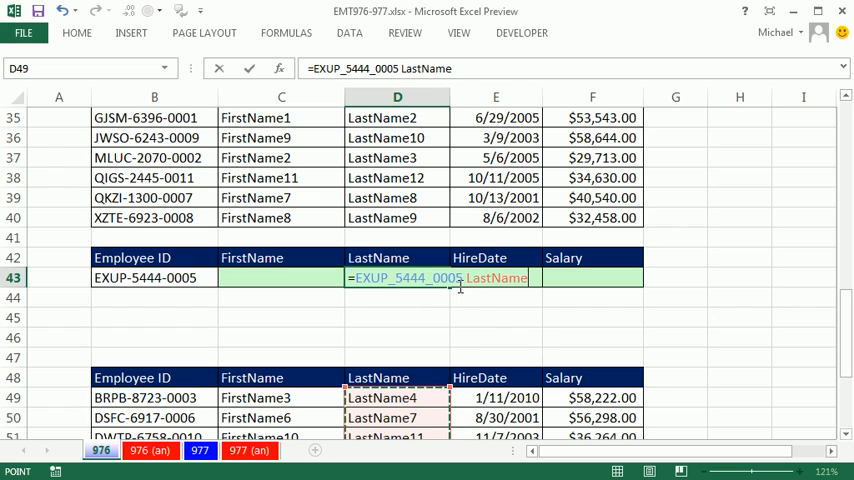
{"action": "mouse_move", "coordinate": [248, 376]}
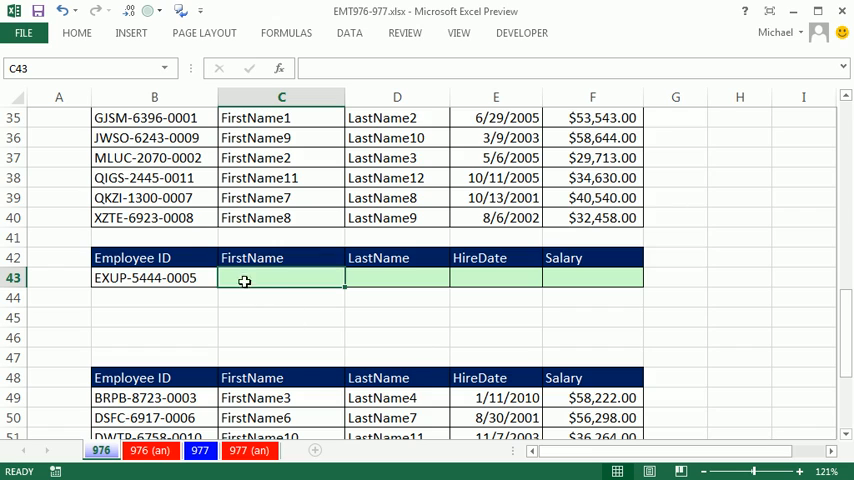
{"action": "mouse_move", "coordinate": [148, 300]}
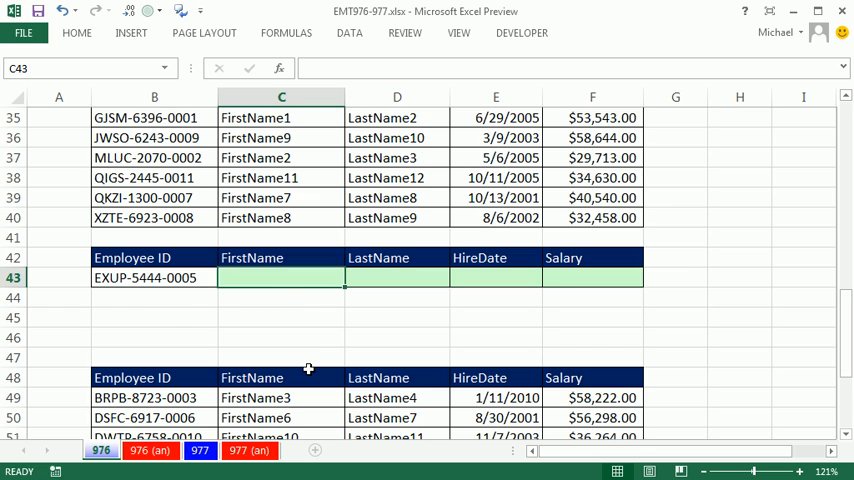
Start the C43 formula with INDIRECT pointing at the FirstName header and the ID cell B43.
{"action": "type", "text": "=i"}
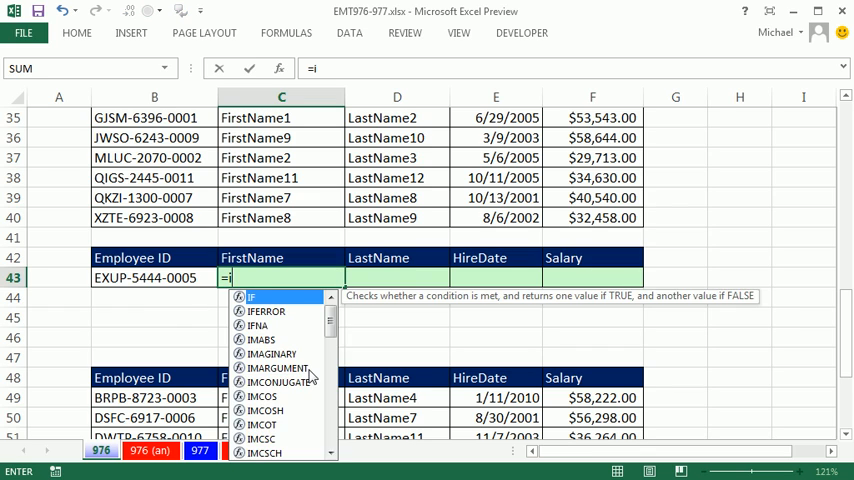
{"action": "type", "text": "INDIRECT("}
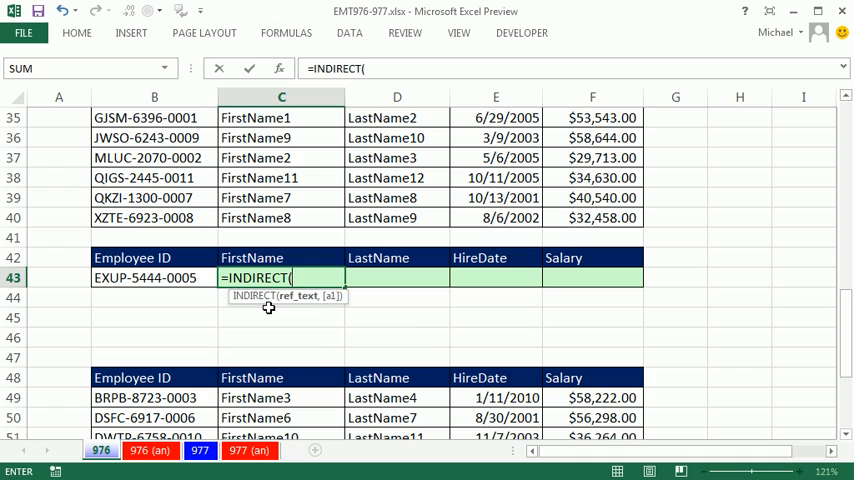
{"action": "mouse_move", "coordinate": [256, 258]}
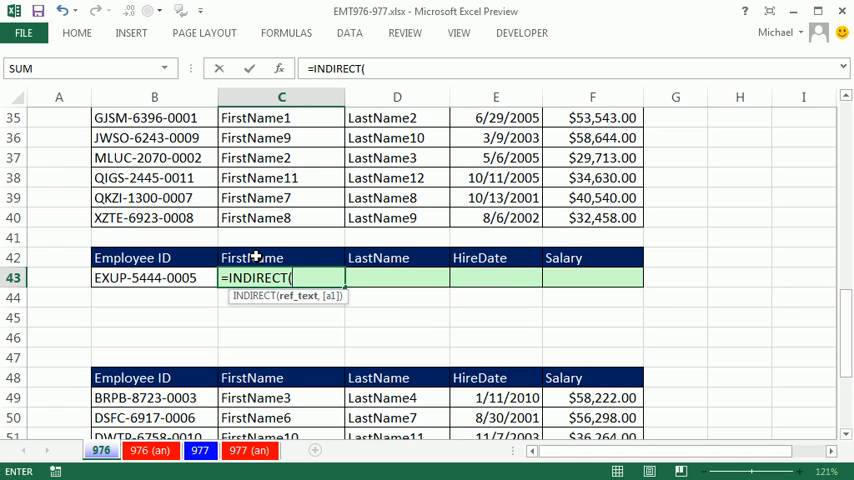
{"action": "left_click", "coordinate": [280, 258]}
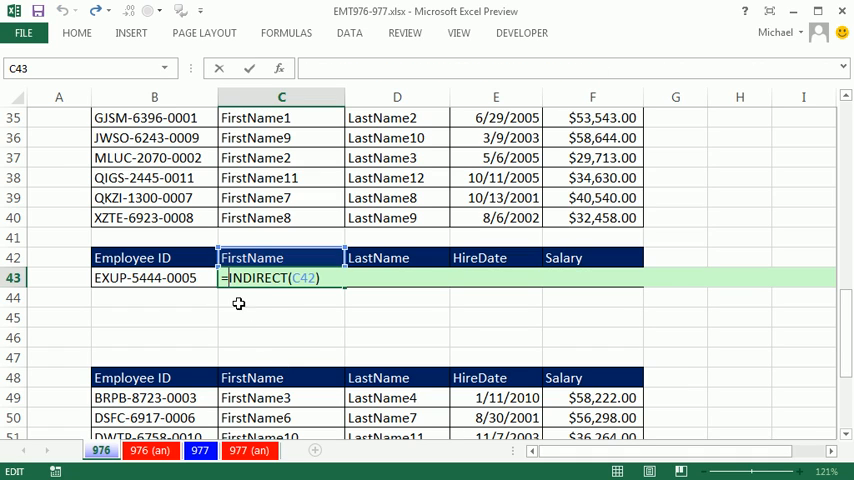
{"action": "type", "text": "in"}
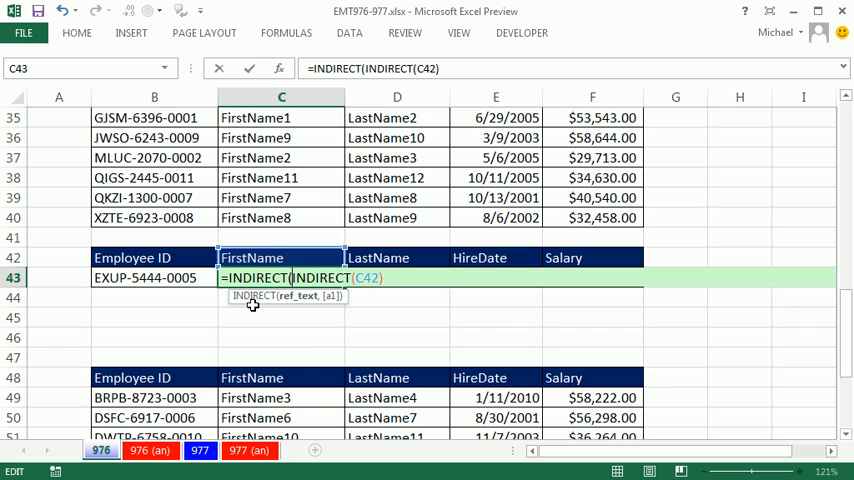
{"action": "left_click", "coordinate": [154, 276]}
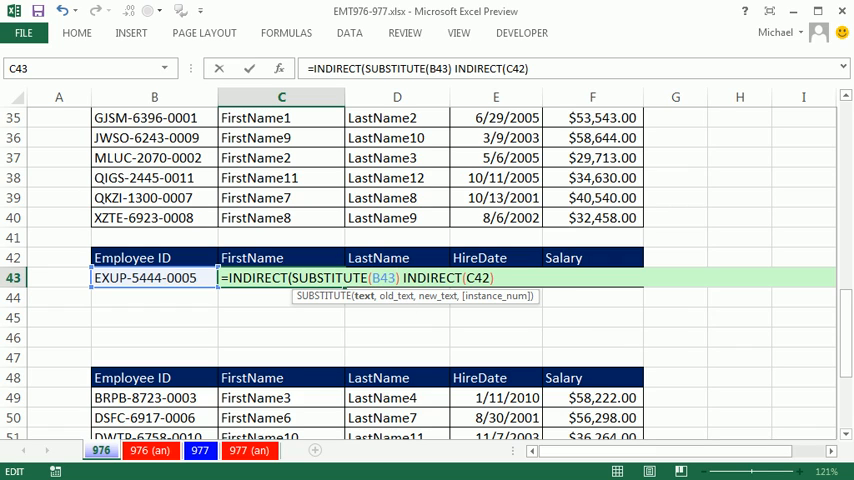
Complete =INDIRECT(SUBSTITUTE(B43,"-","_")) INDIRECT(C42) converting dashes to underscores.
{"action": "type", "text": ",\""}
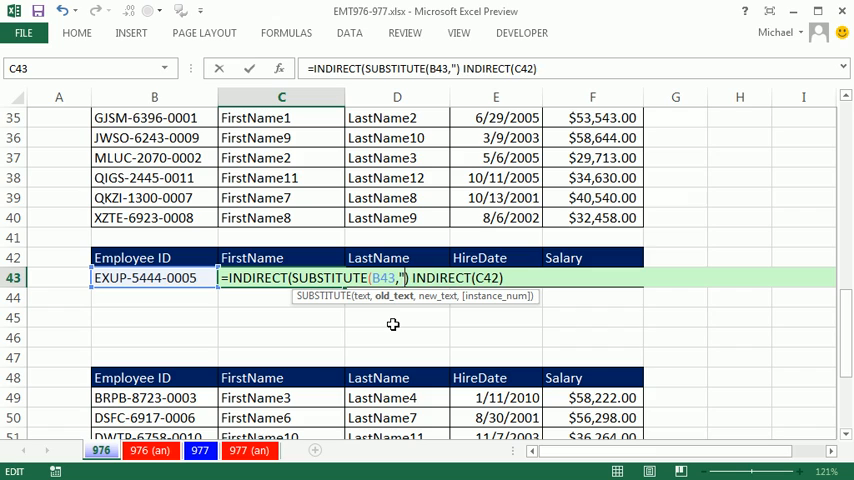
{"action": "type", "text": "-\",\"_\""}
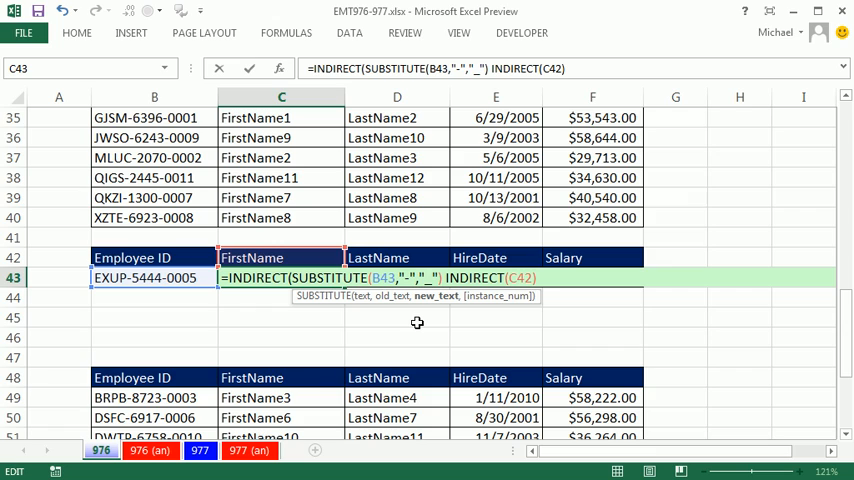
{"action": "type", "text": ")"}
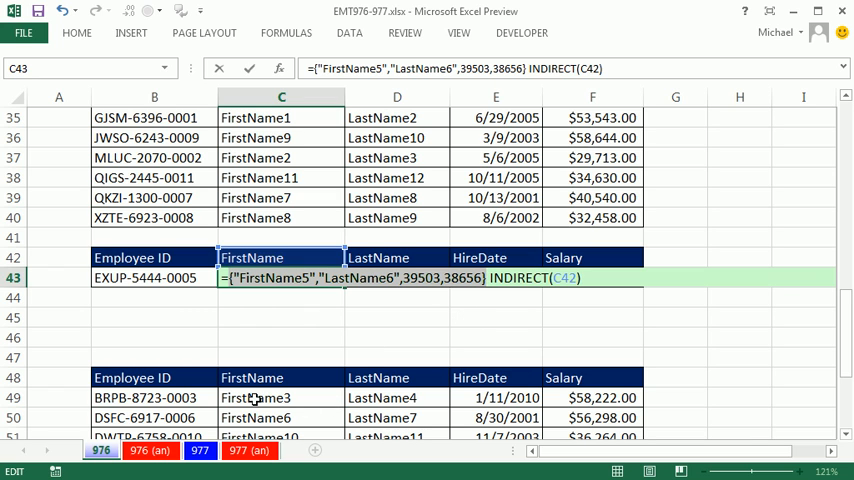
{"action": "scroll", "scroll_direction": "down", "scroll_amount": 3}
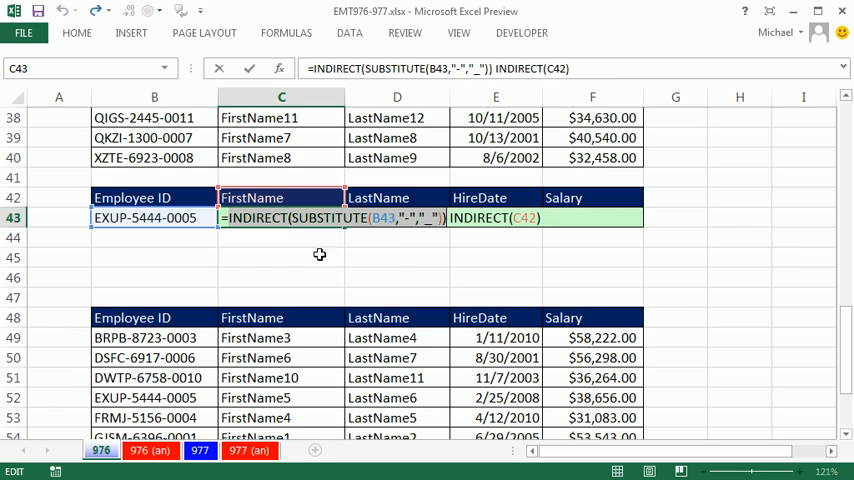
Enter the C43 formula and copy it across to F43 for all four columns.
{"action": "left_click", "coordinate": [232, 218]}
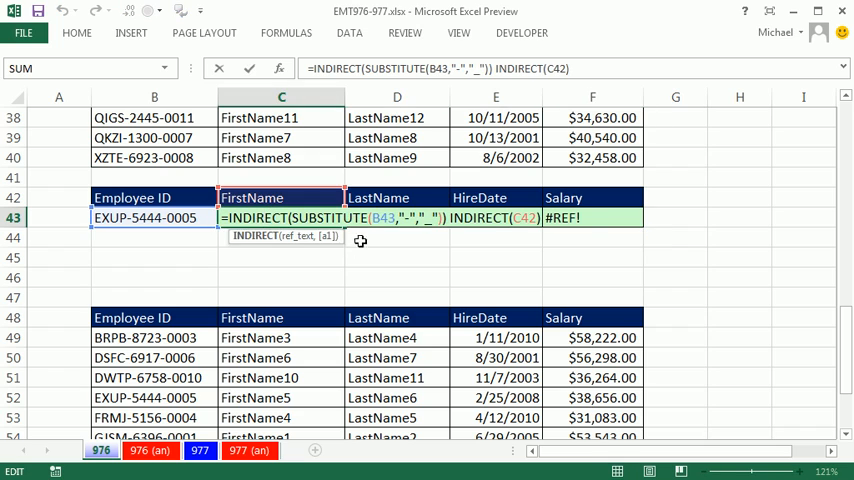
{"action": "left_click", "coordinate": [592, 216]}
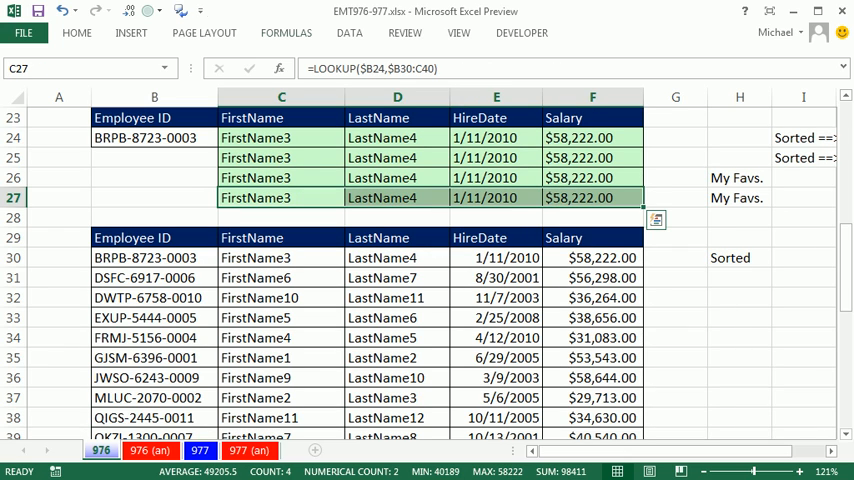
{"action": "left_click", "coordinate": [76, 32]}
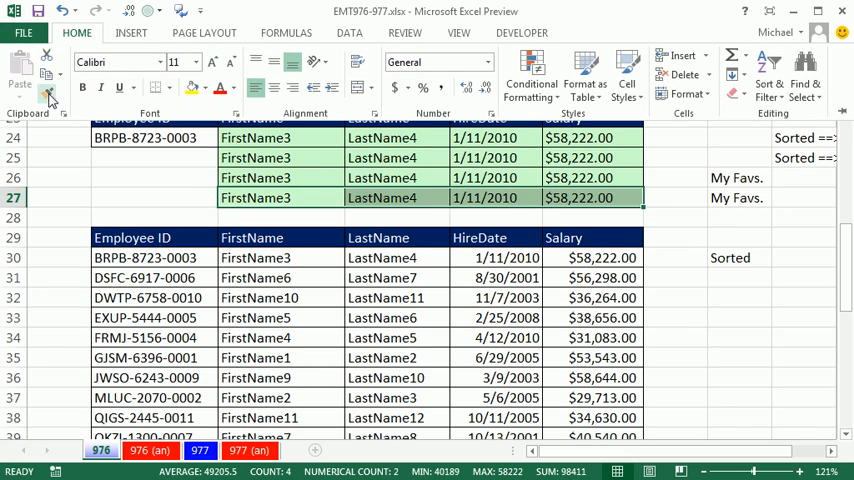
{"action": "left_click", "coordinate": [48, 96]}
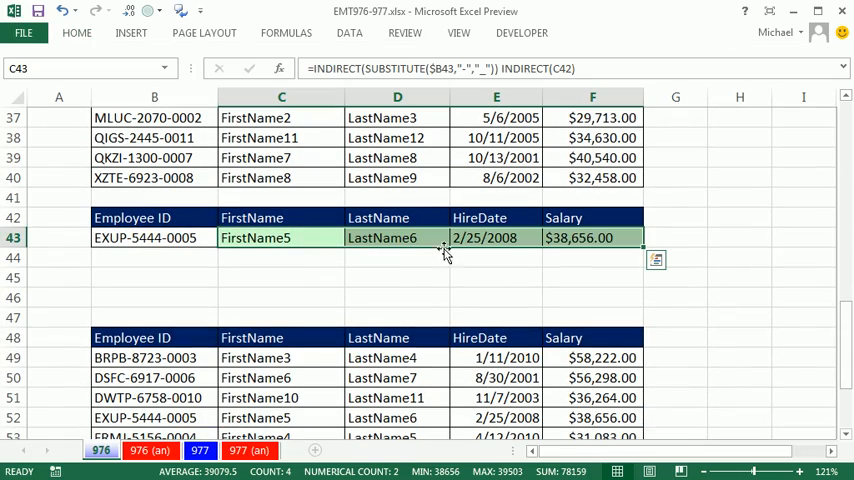
Check the copied LastName formula and switch the lookup ID to QKZI-1300-0007.
{"action": "left_click", "coordinate": [396, 236]}
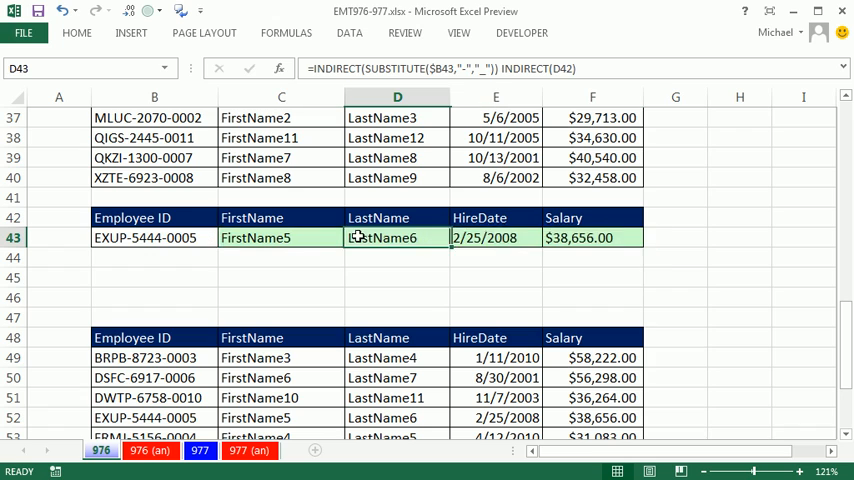
{"action": "left_click", "coordinate": [154, 236]}
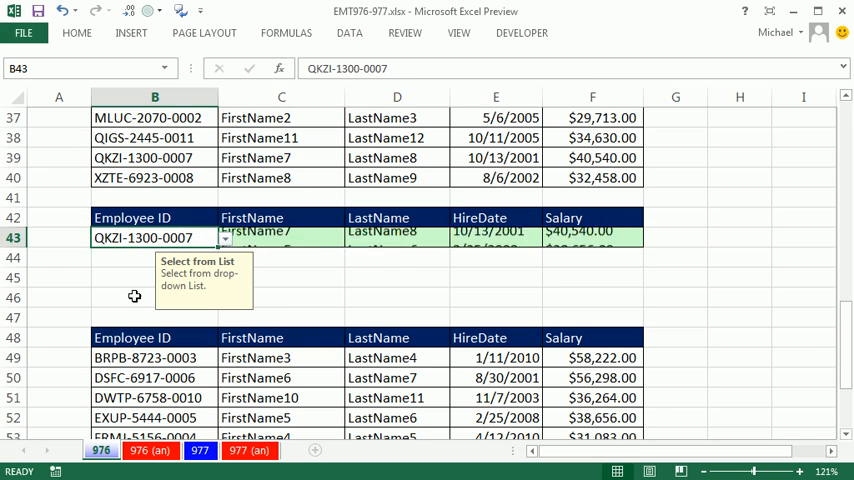
{"action": "left_click", "coordinate": [396, 296]}
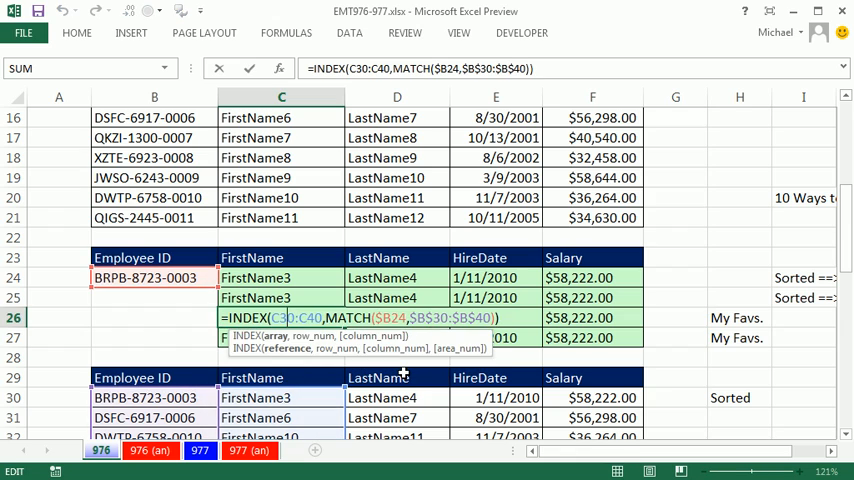
{"action": "mouse_move", "coordinate": [396, 370]}
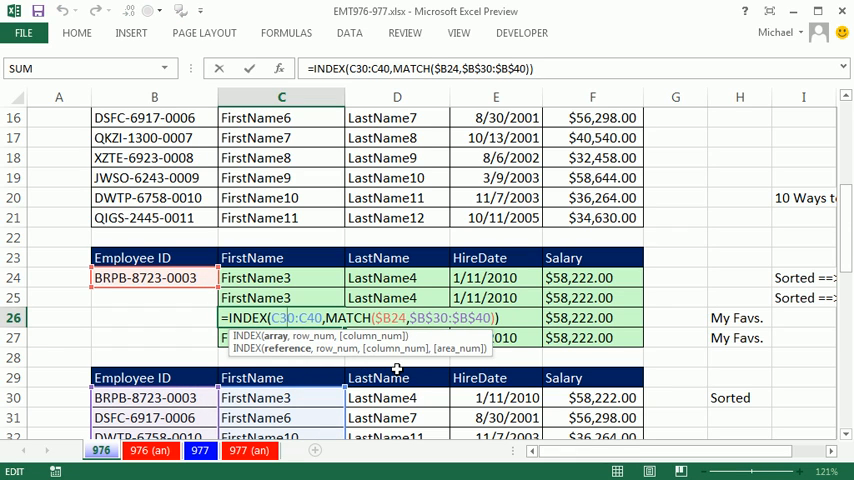